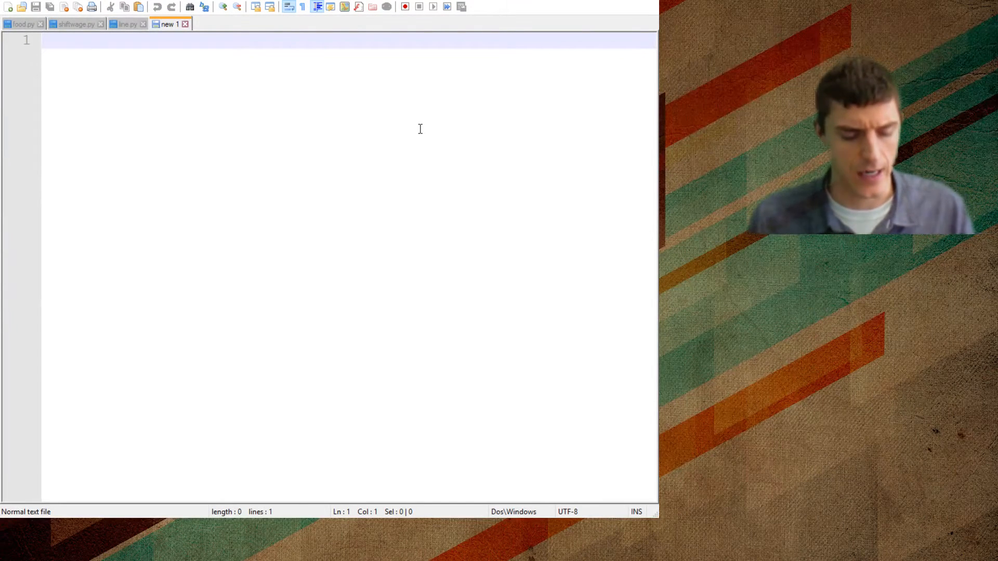
Step: Begin the new script with a ## comment marker on line 1
text(##)
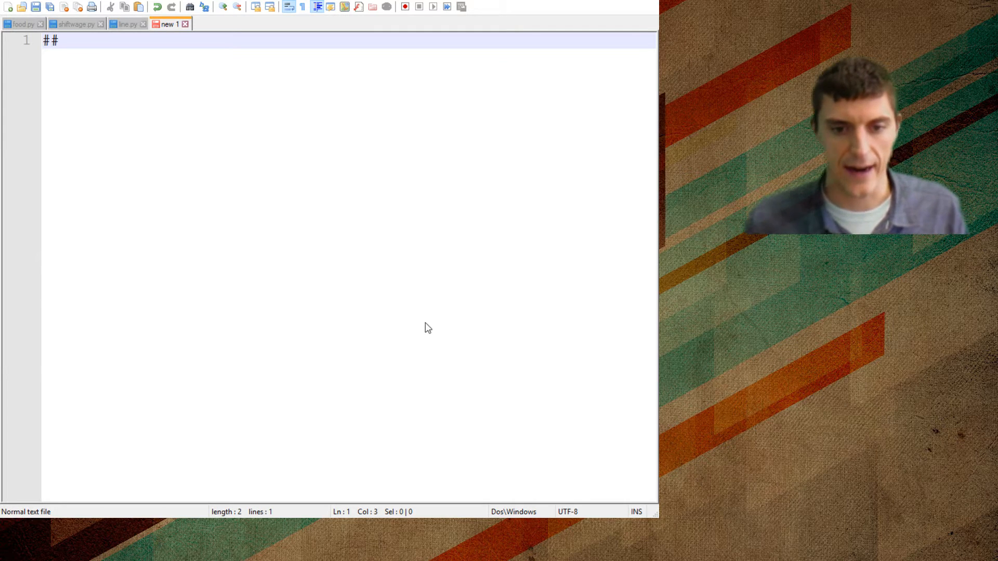
mouse_move(500, 363)
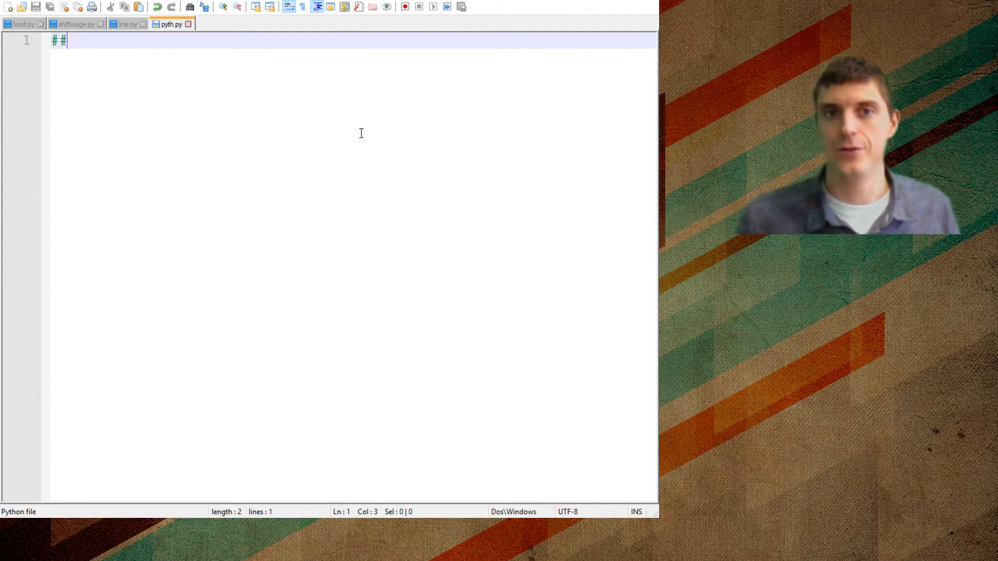
Step: Write the first outline comment: 1) get a and b from user
text(1)
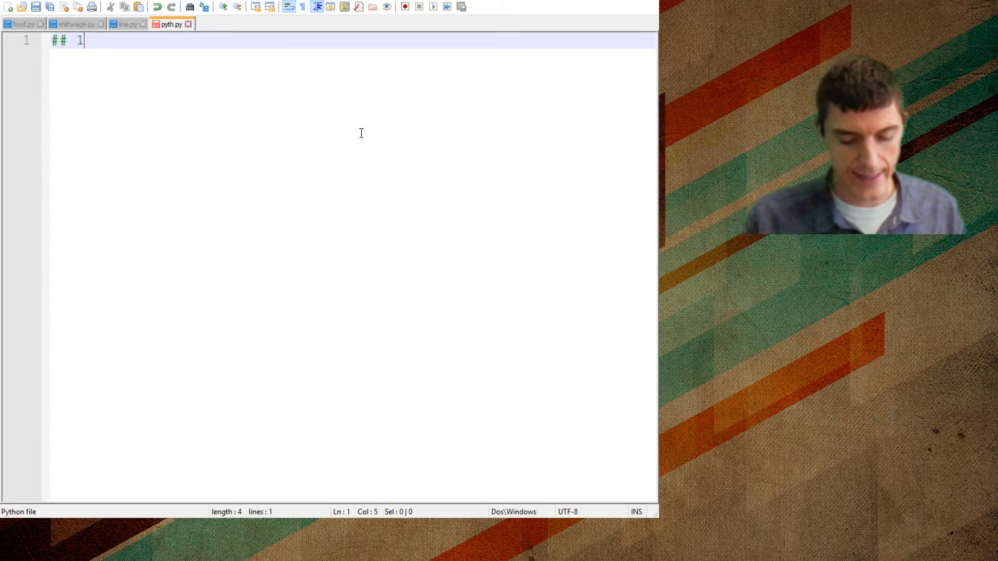
text())
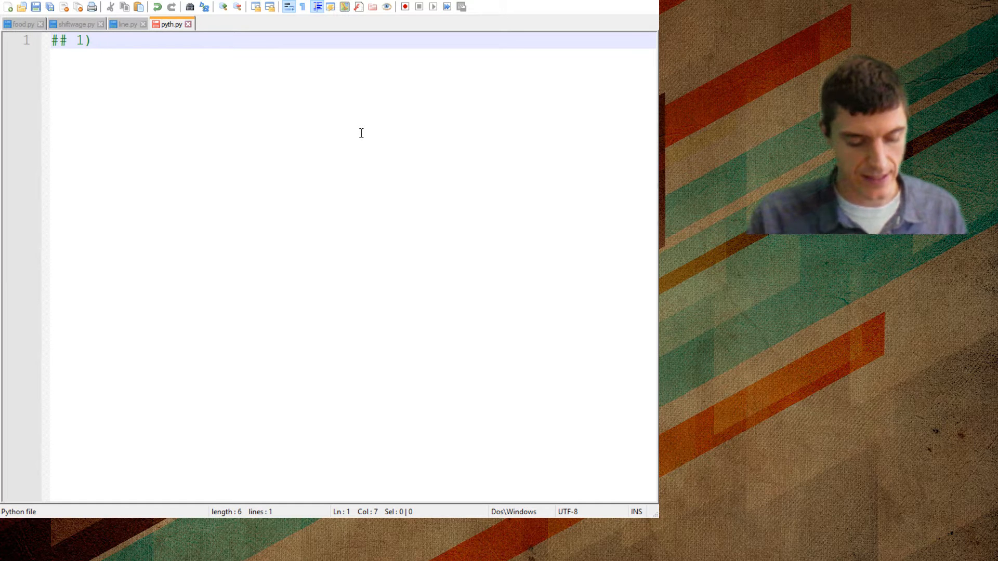
text(get a nd b)
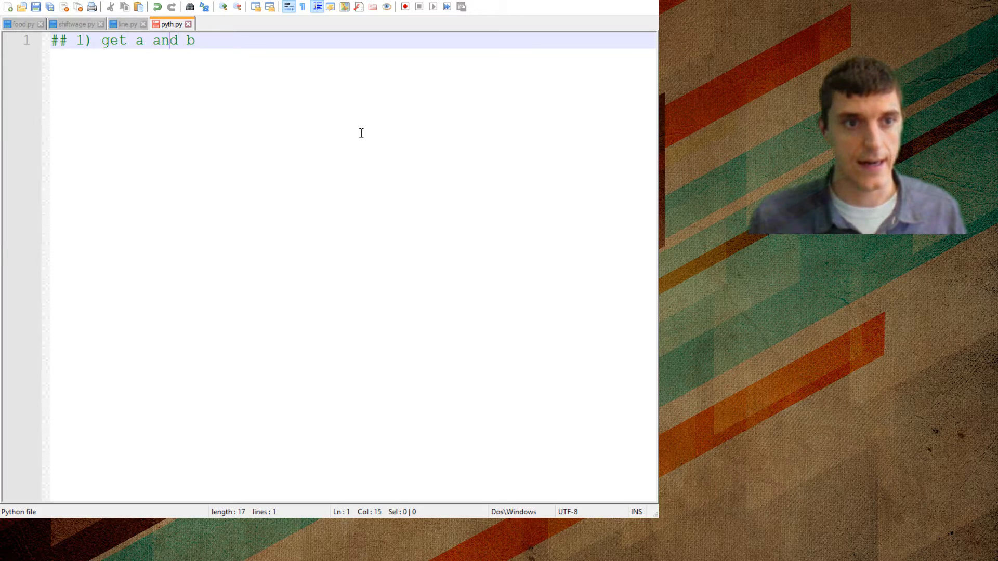
text(from user)
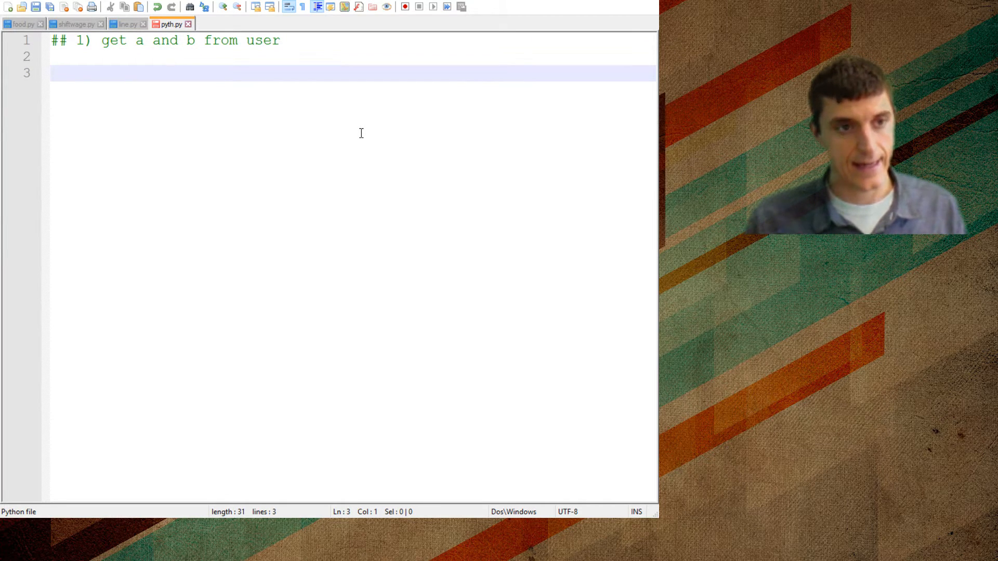
Step: Add the comments ## 2) Calculate C and ## 3) Display result, fixing the 'resuklt' typo
text(##2)
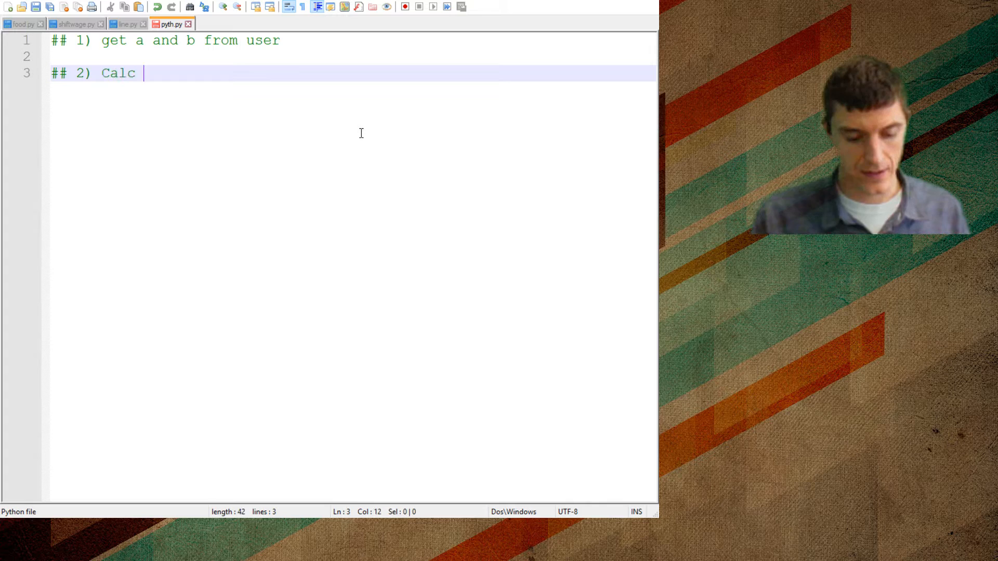
text(ulate C)
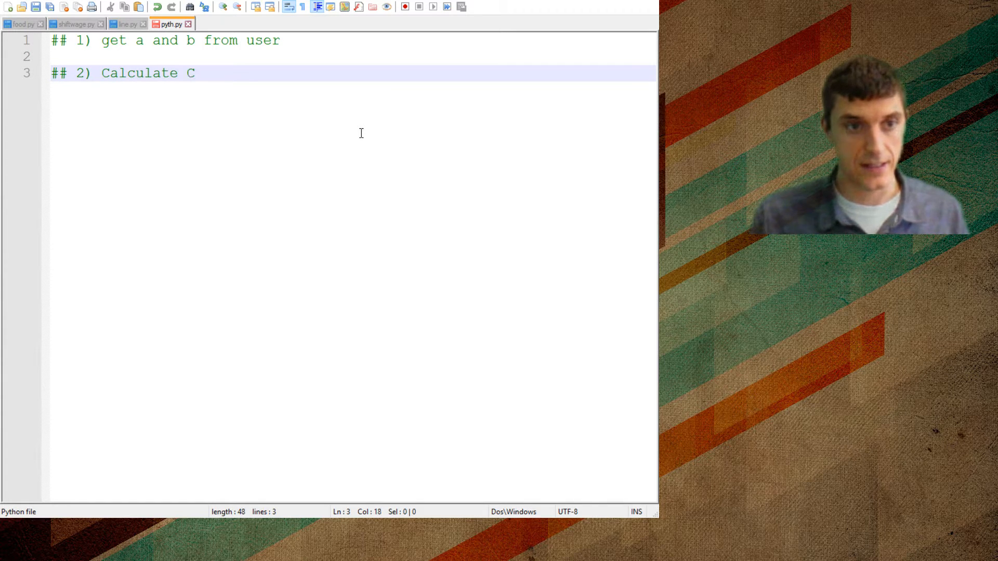
text(Calcul)
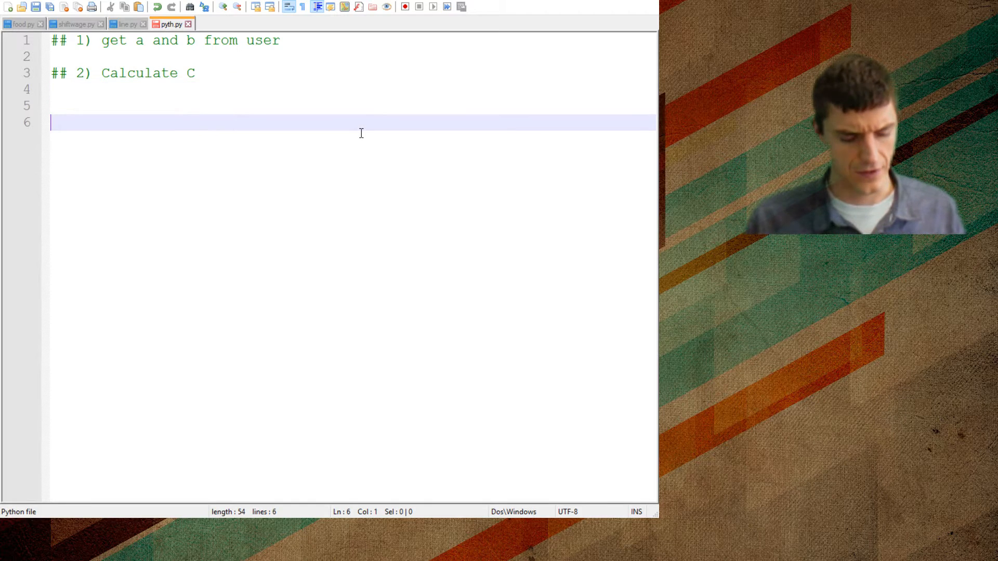
text(##)
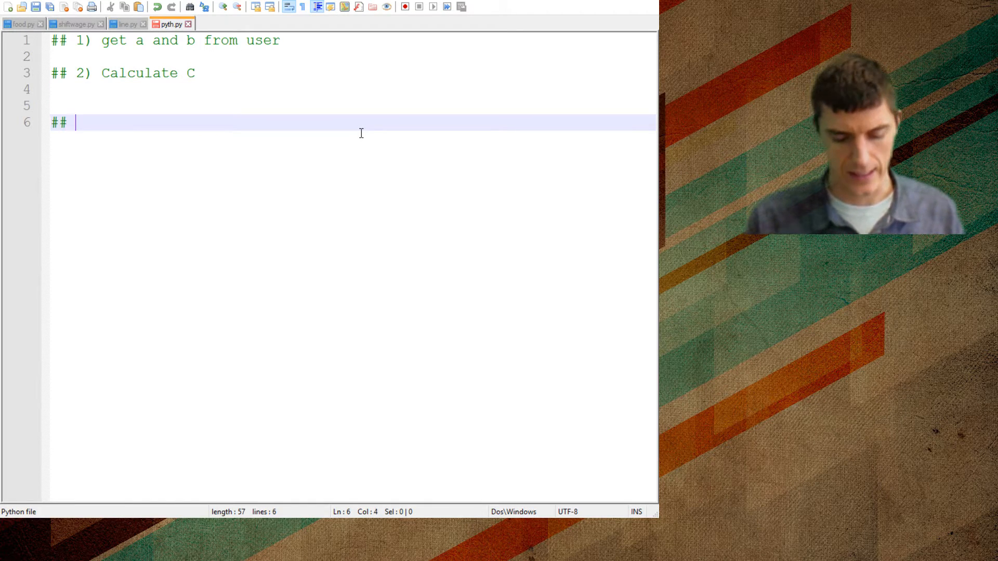
text(3))
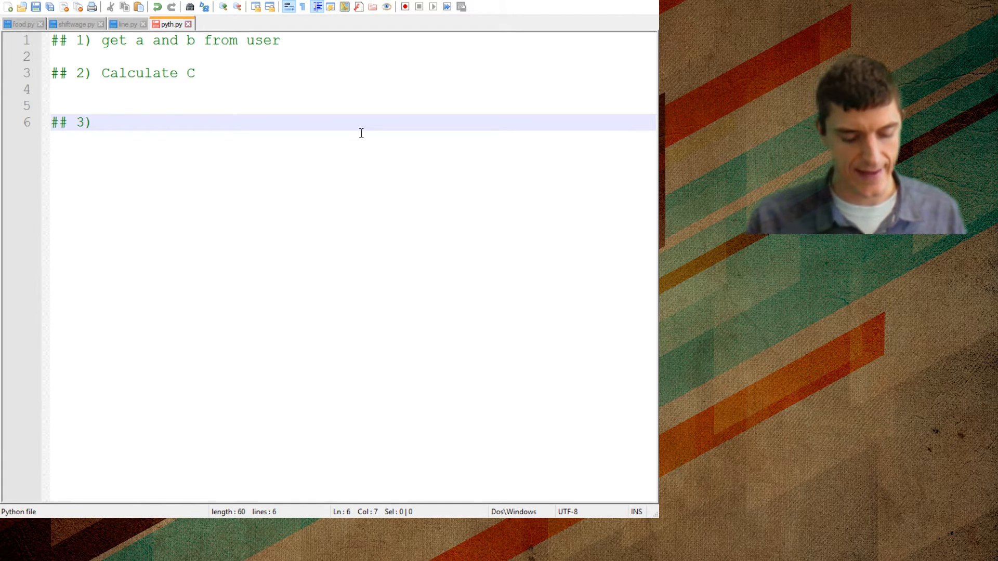
text(Display resuklt)
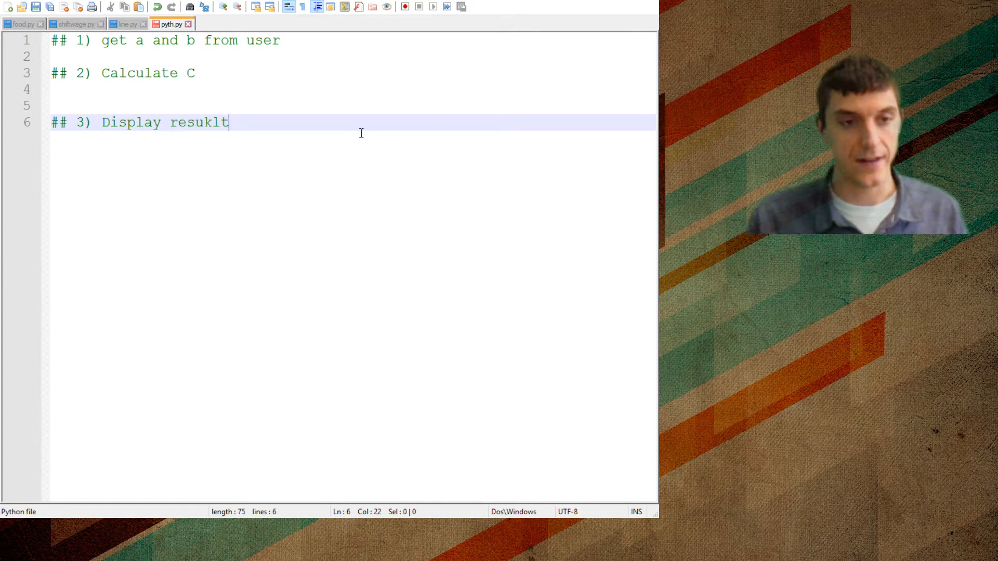
key(Backspace)
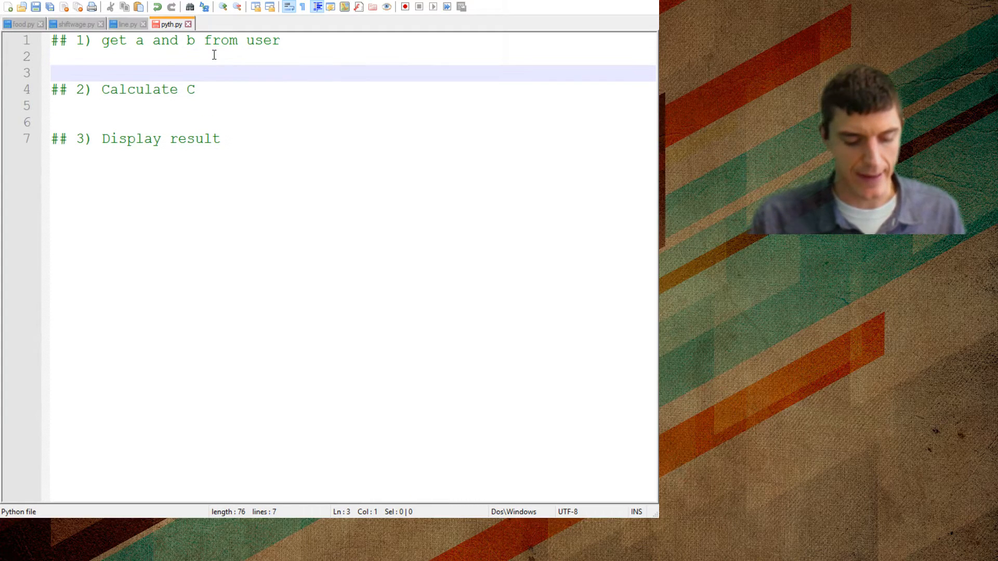
Step: Write a = int(input("What is the a value?")) under the first comment
text(a =i)
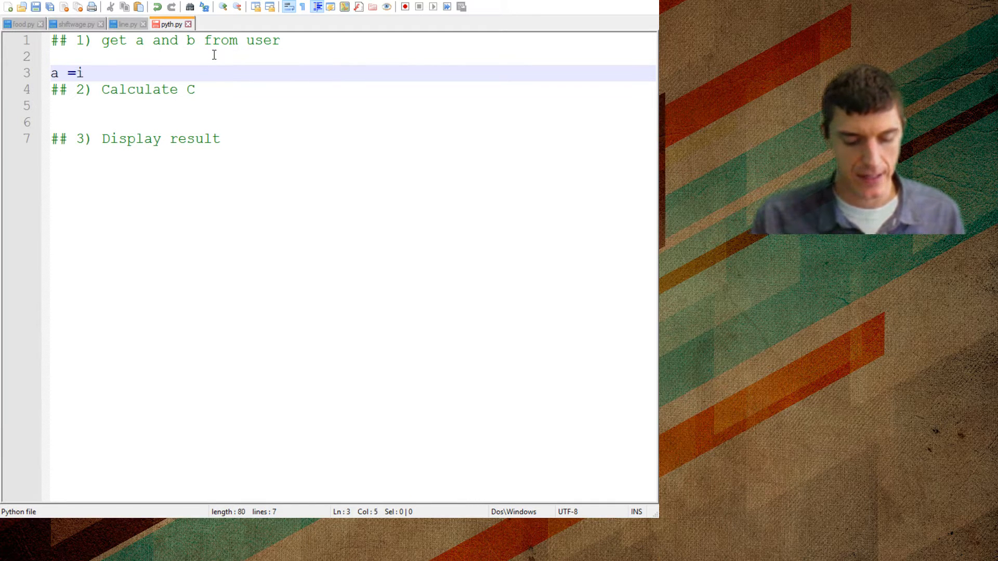
key(Backspace)
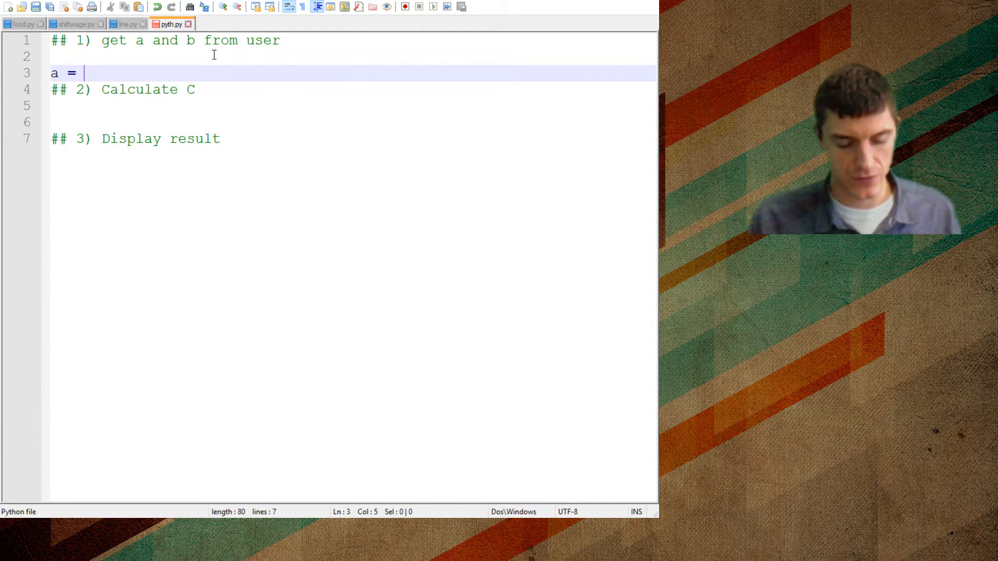
text(int())
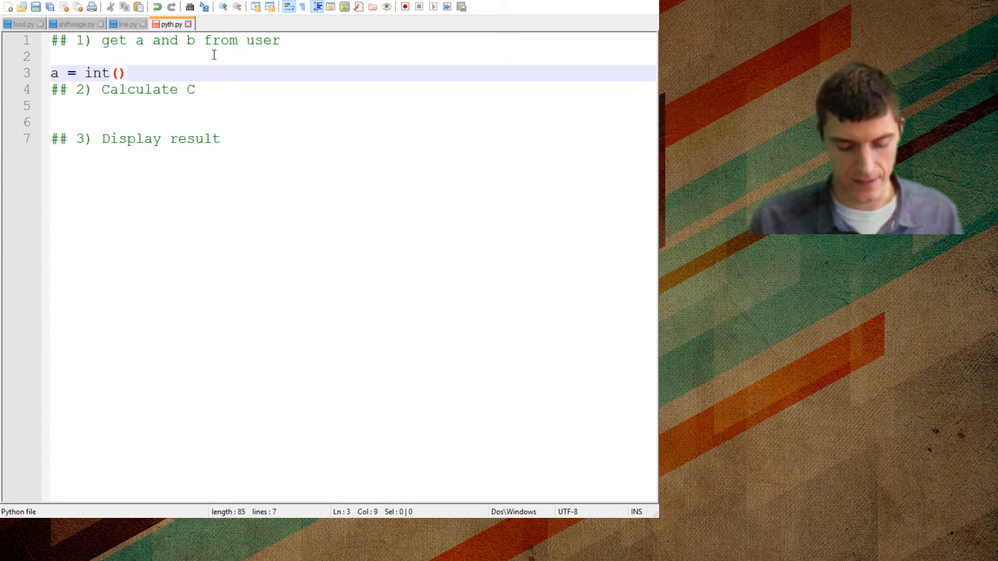
text(I)
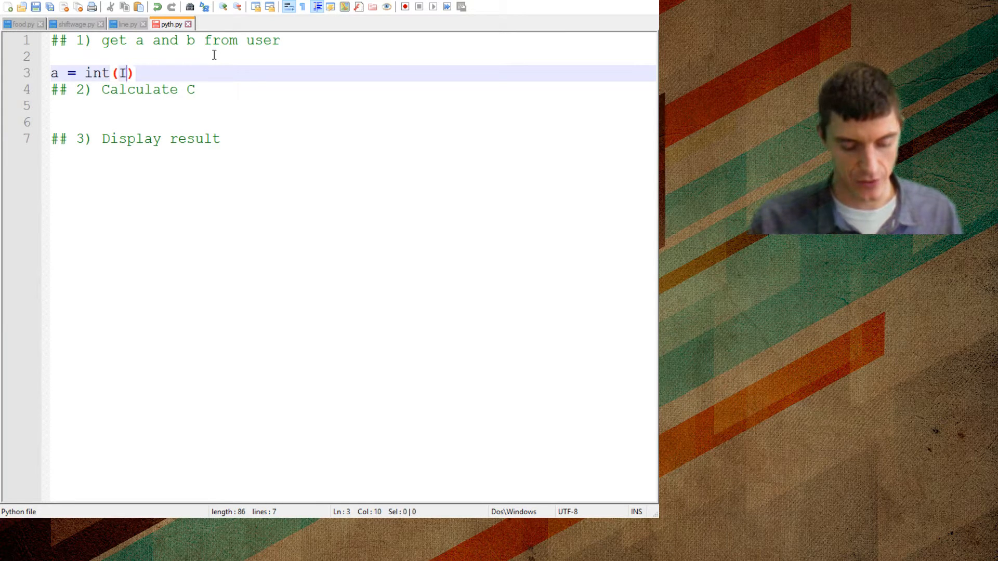
text(nput()
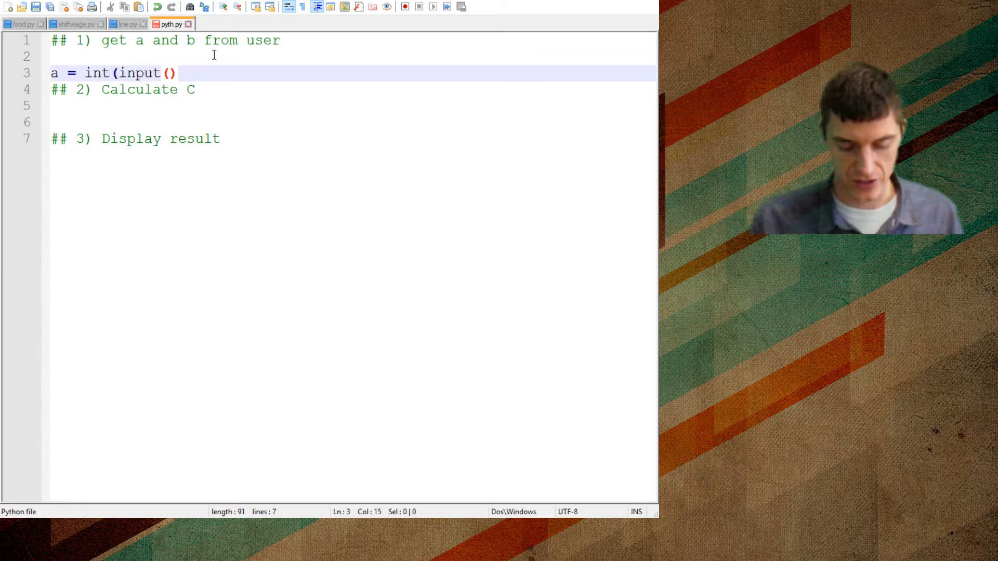
text("")
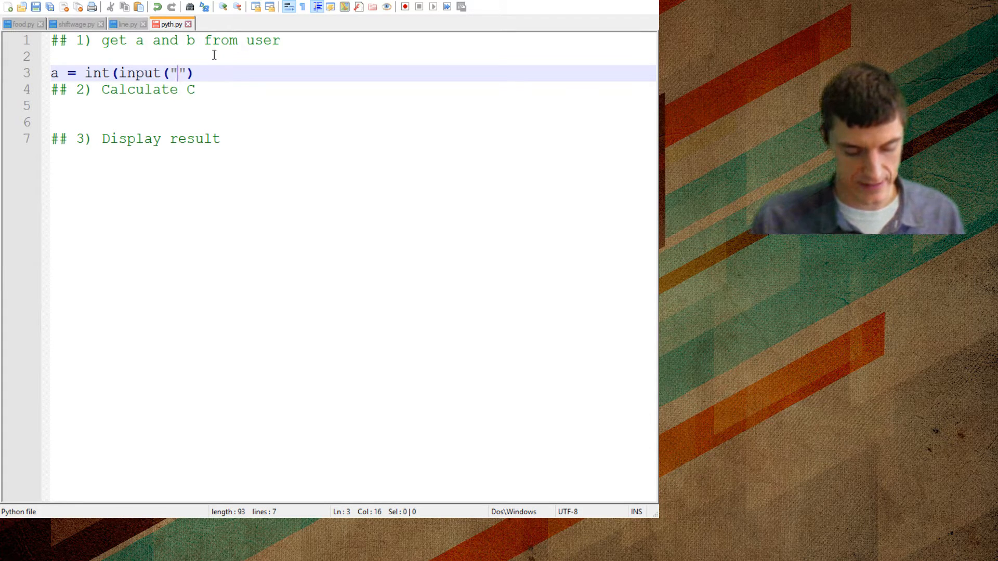
text(What is thw a valu)
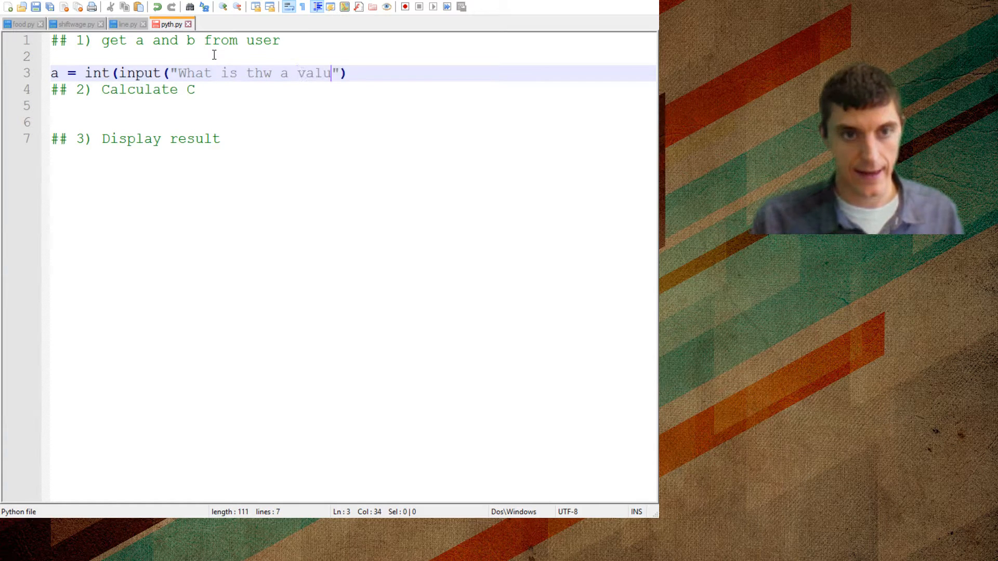
text(e)
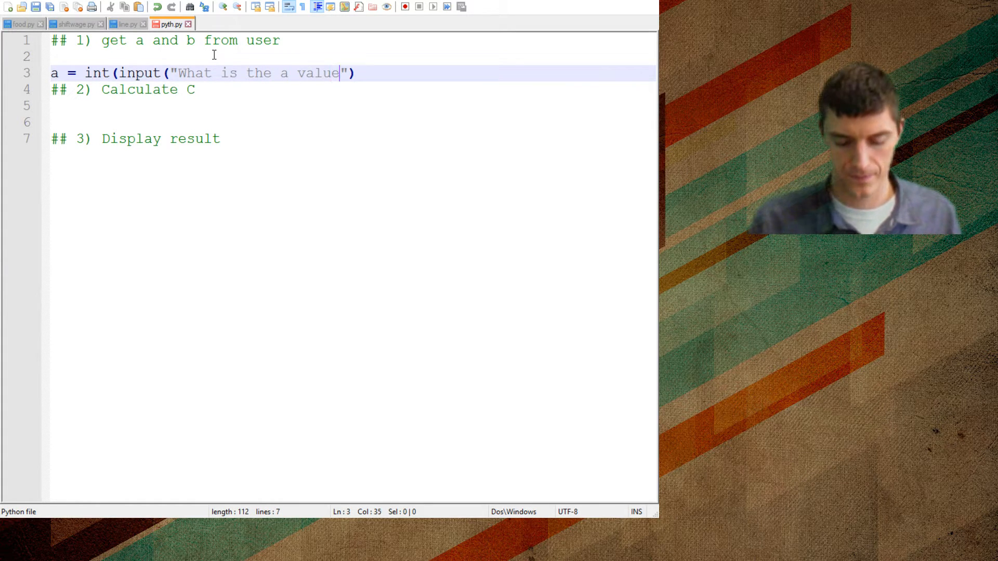
text(?)
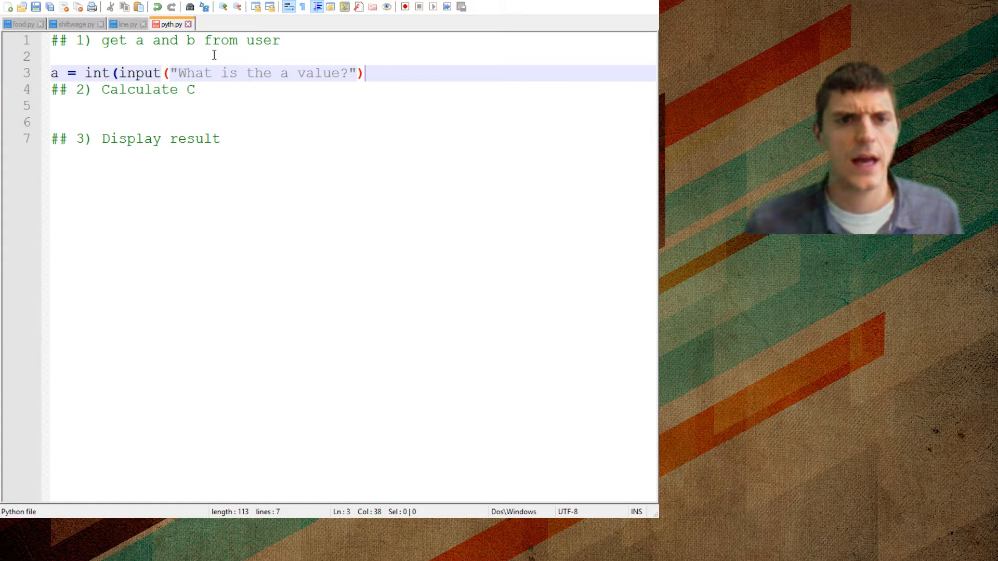
text(,)
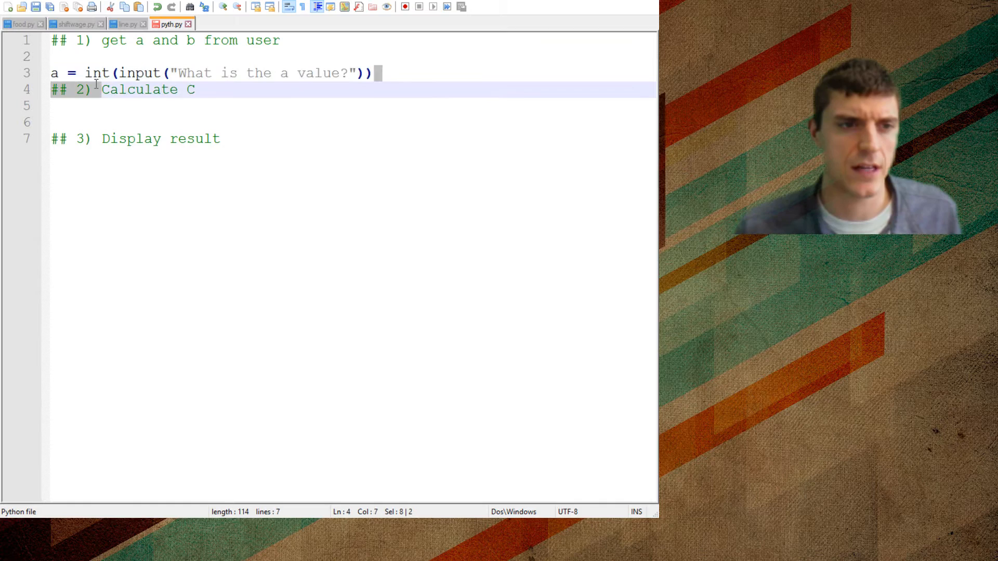
Step: Duplicate the input line for b and leave a blank line before Calculate C
click(375, 73)
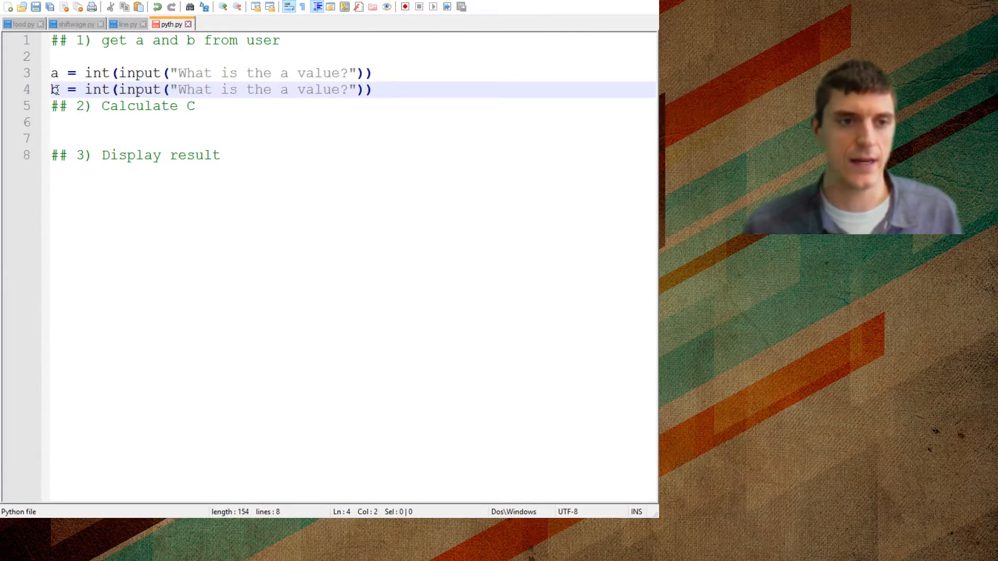
text(b)
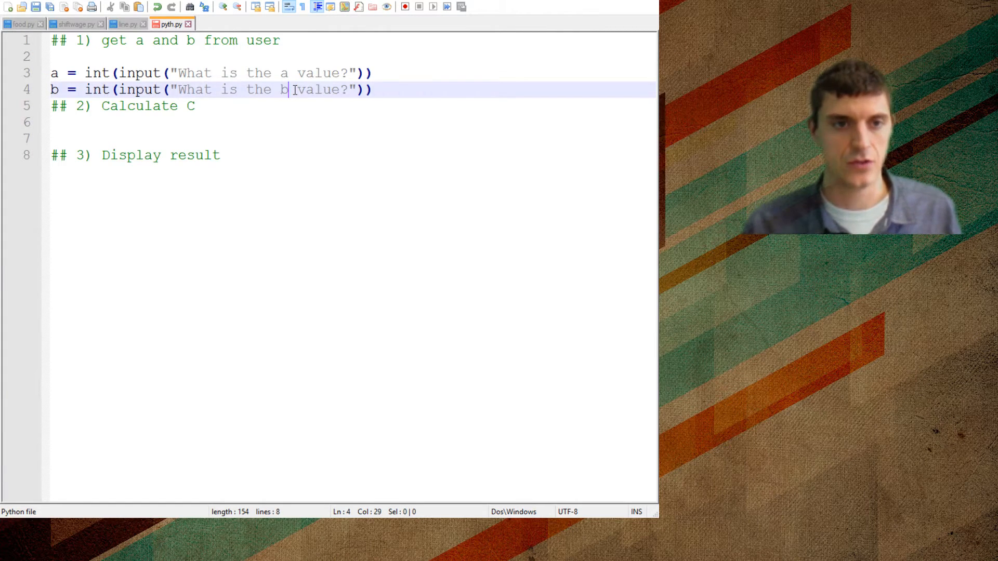
click(371, 73)
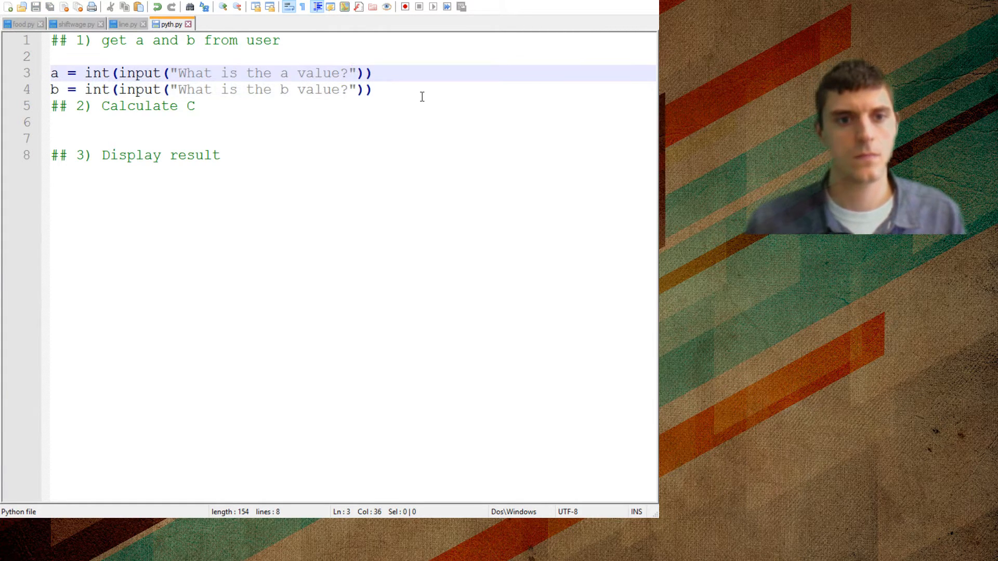
key(Return)
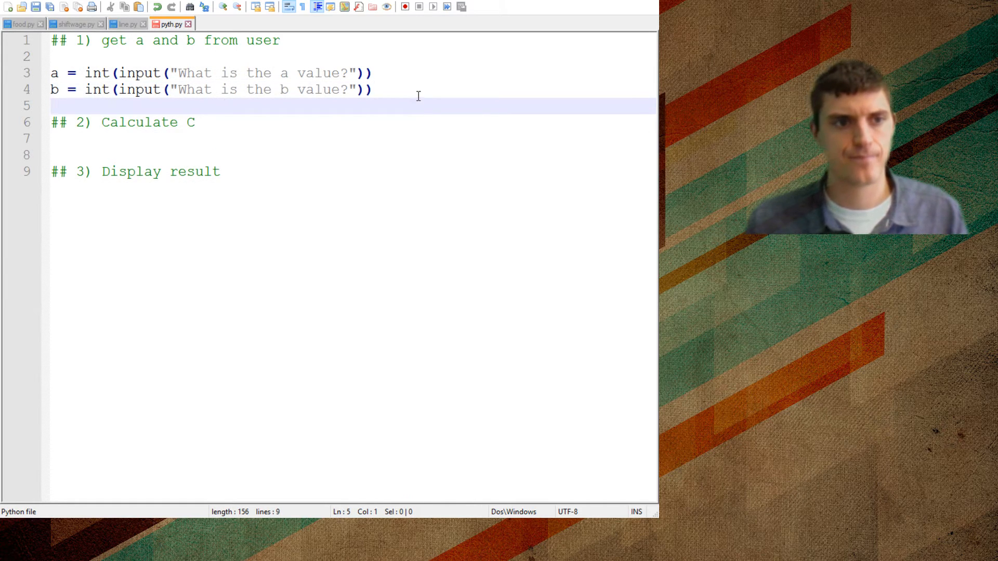
Step: Bring up the Sticky Notes board to sketch the a, b, c right triangle
click(127, 155)
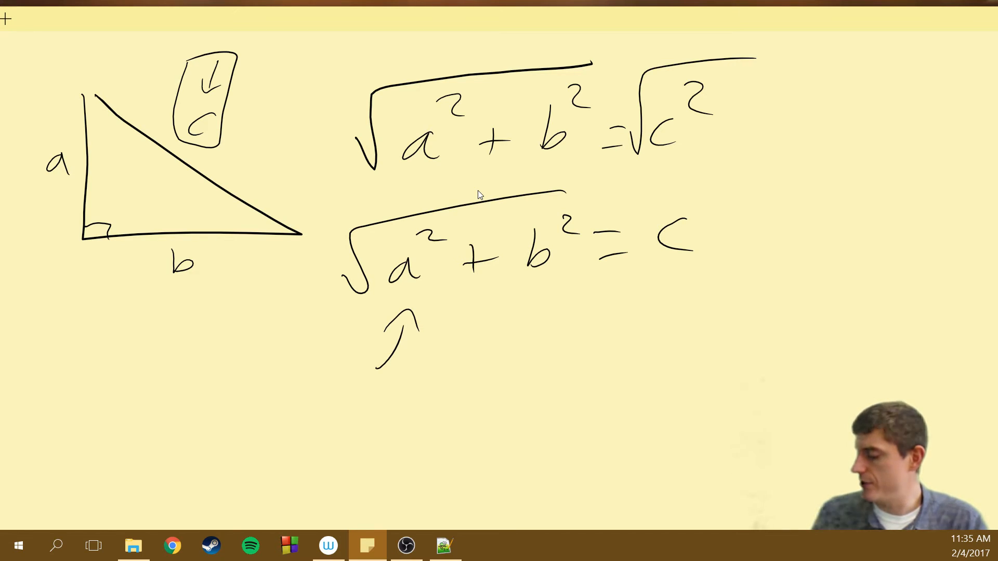
mouse_move(541, 64)
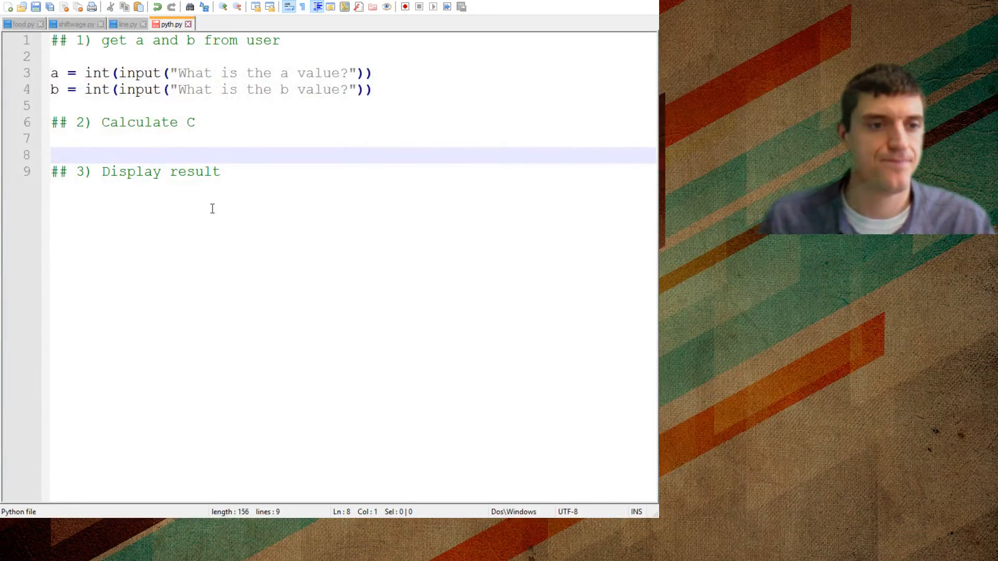
Step: Start the calculation line c = a**2, briefly trying other exponents before settling on squaring
key(Return)
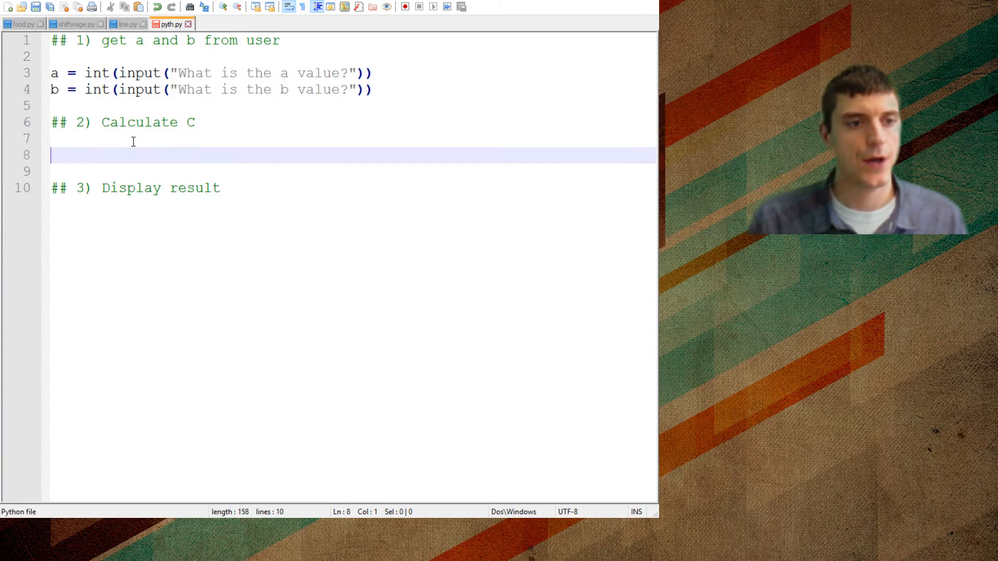
text(c =)
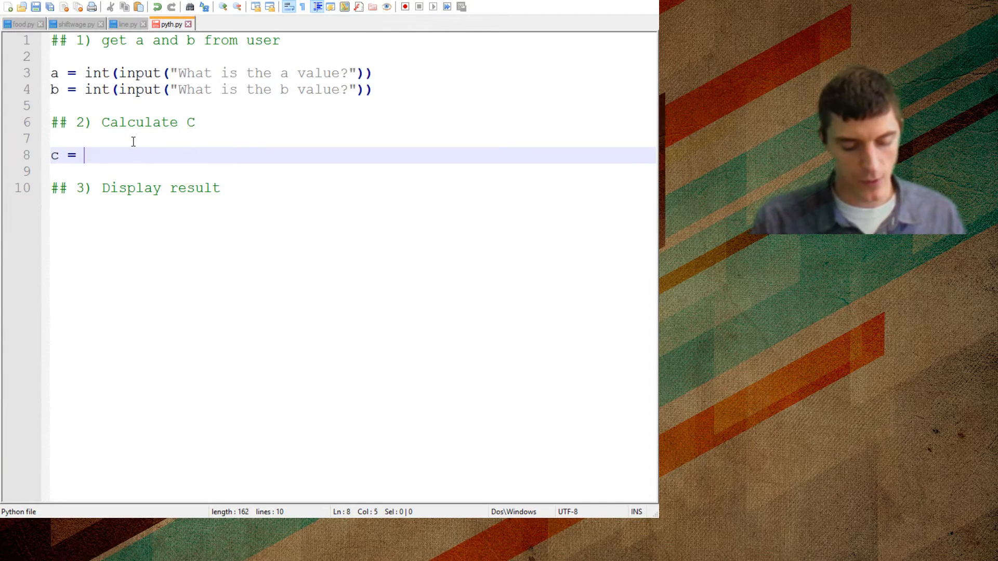
text(a)
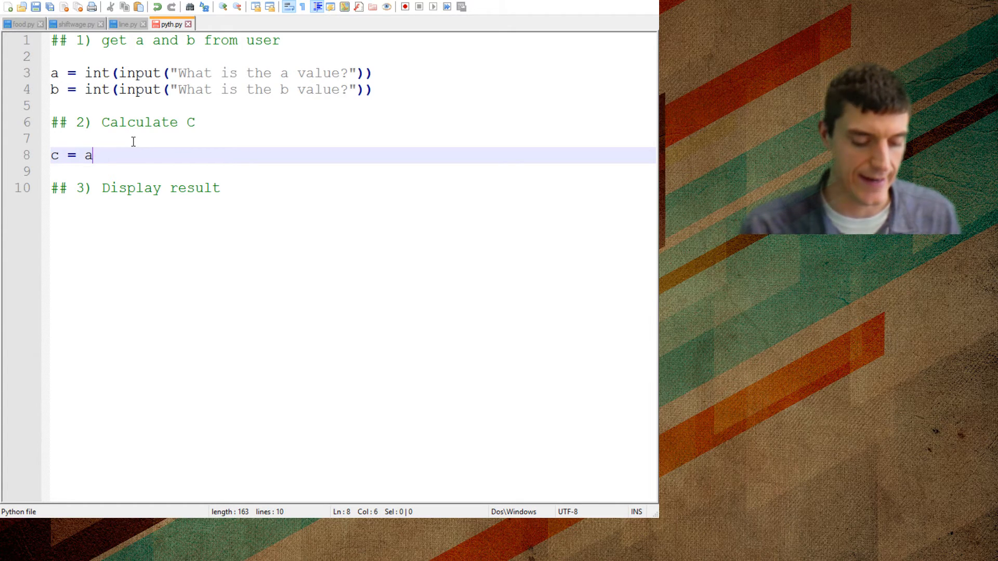
text(**2)
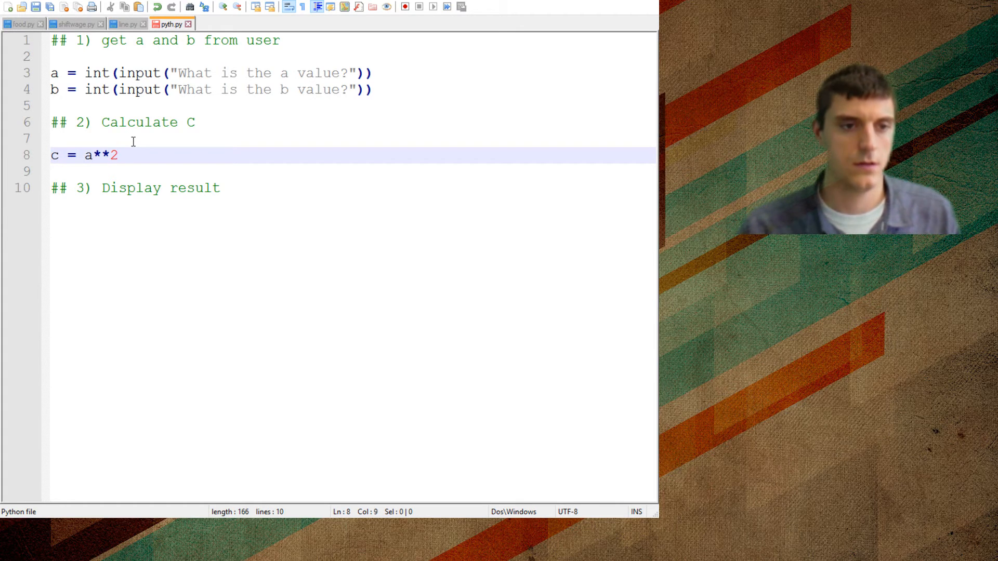
key(Backspace)
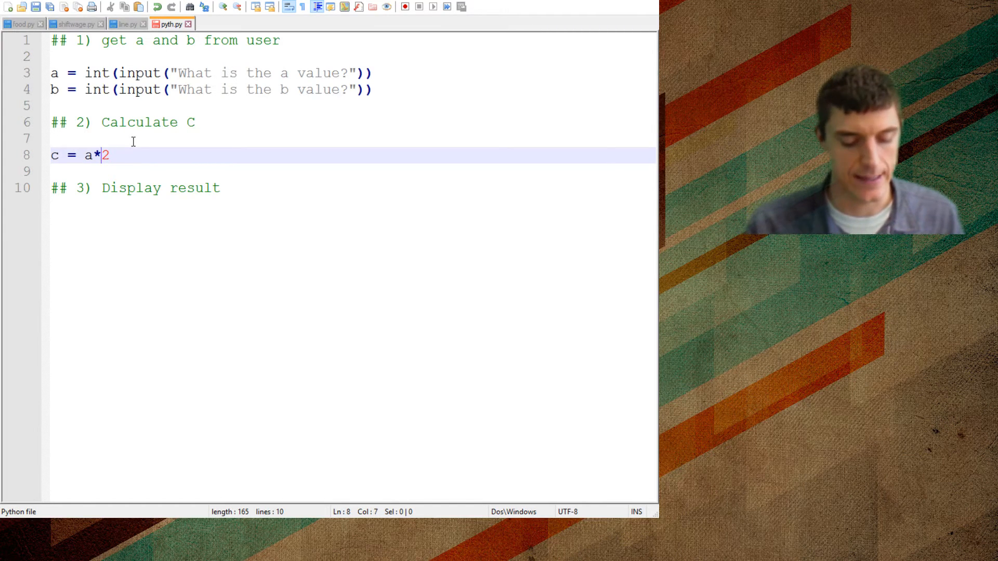
text(*6)
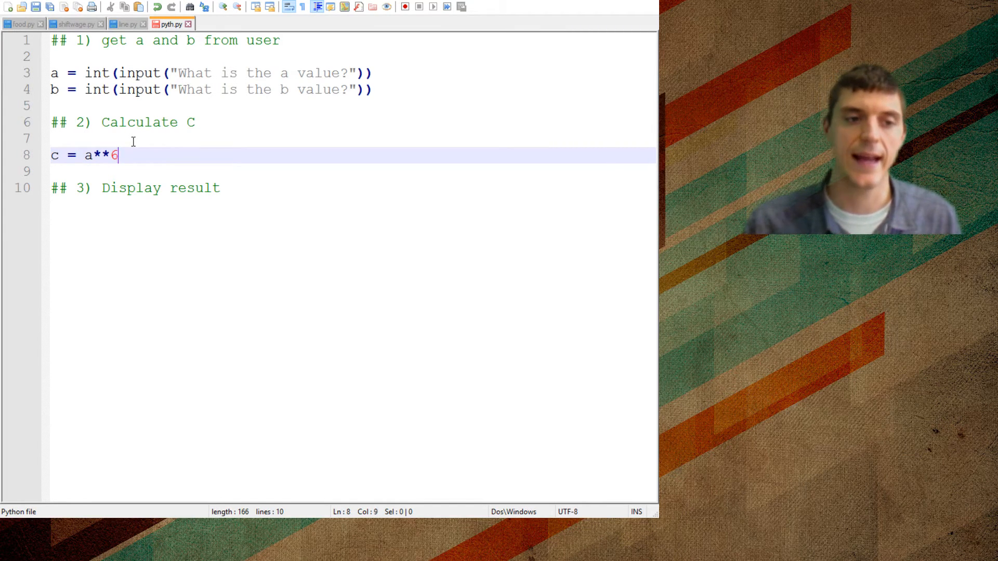
text(0)
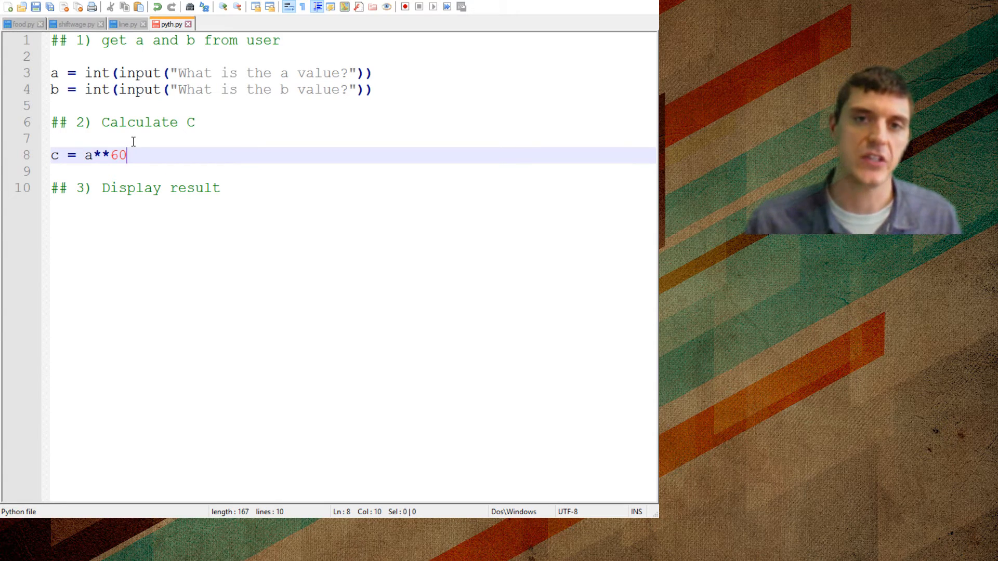
key(Backspace)
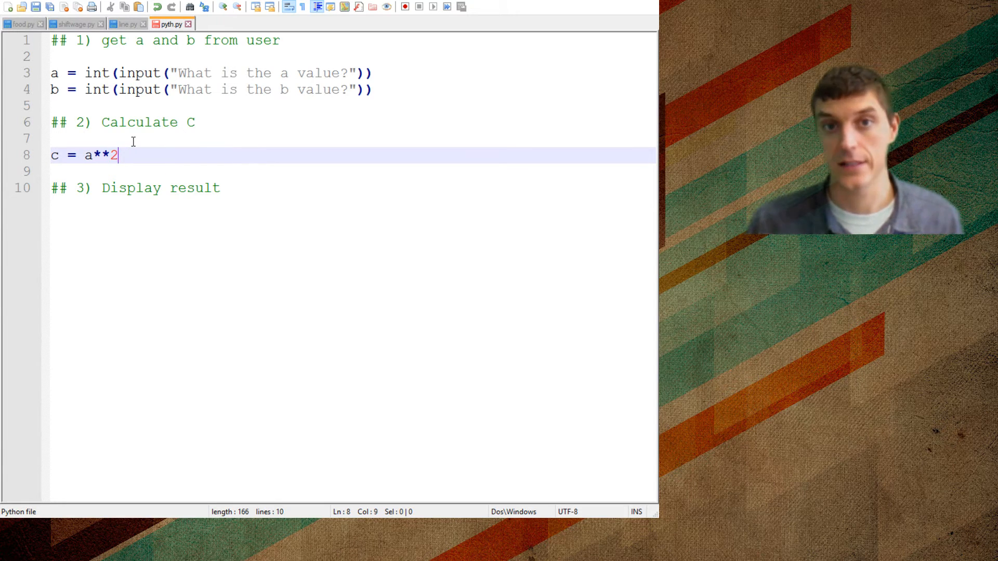
Step: Complete the line as c = a**2 + b**2
text(+)
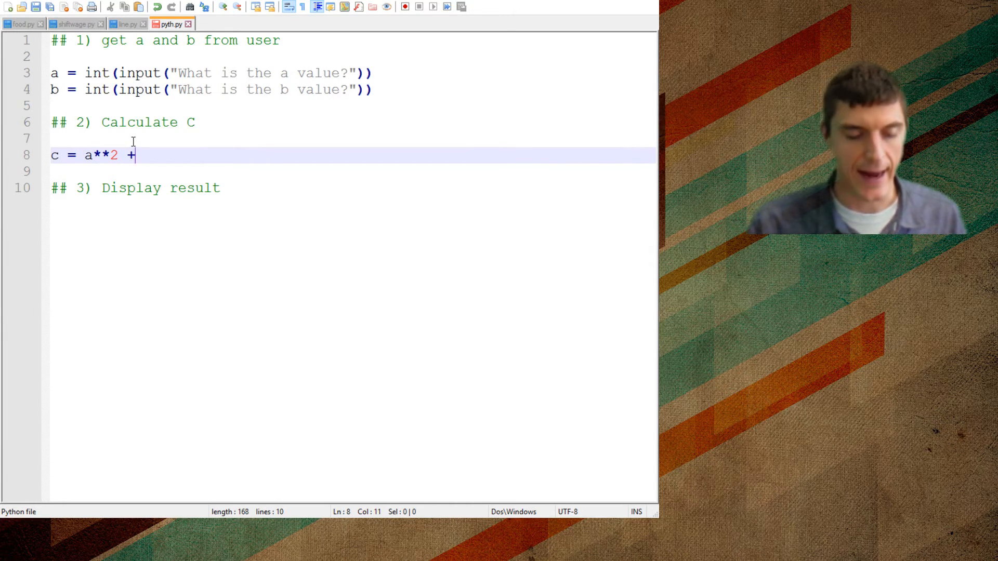
text(b*)
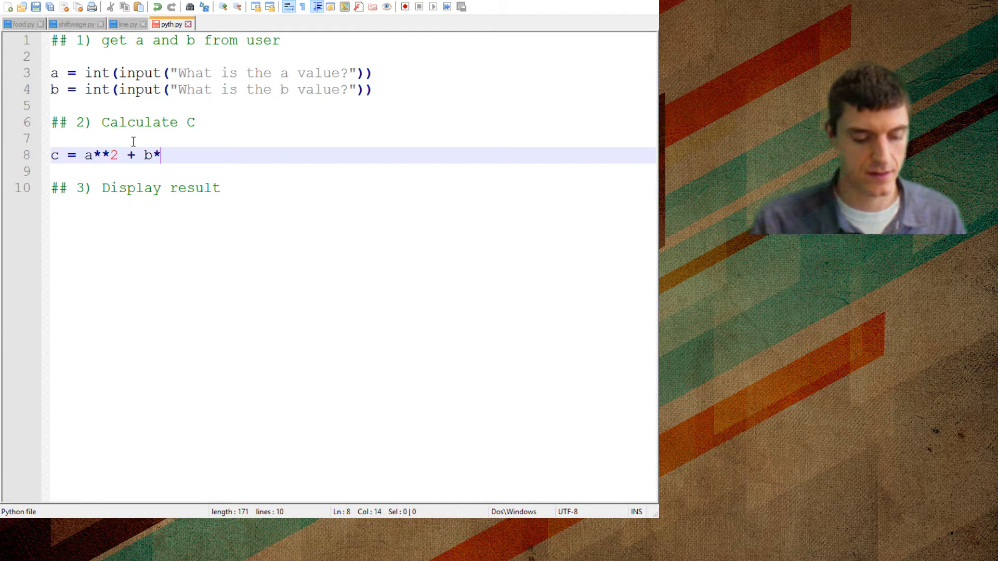
text(*2)
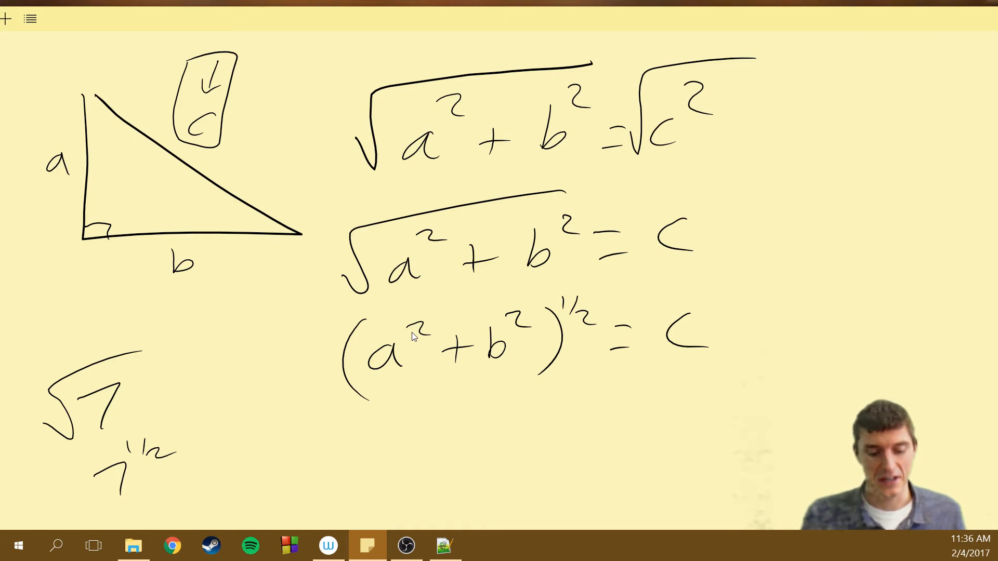
mouse_move(350, 225)
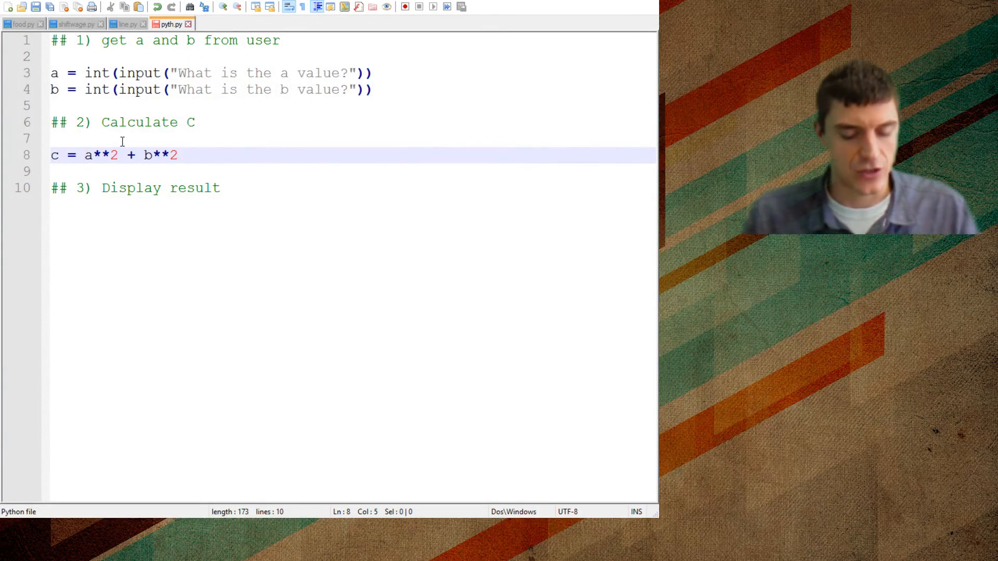
Step: Rewrite the line as c = (a**2 + b**2)**(.5), choosing .5 over 1/2 for the root
text(()
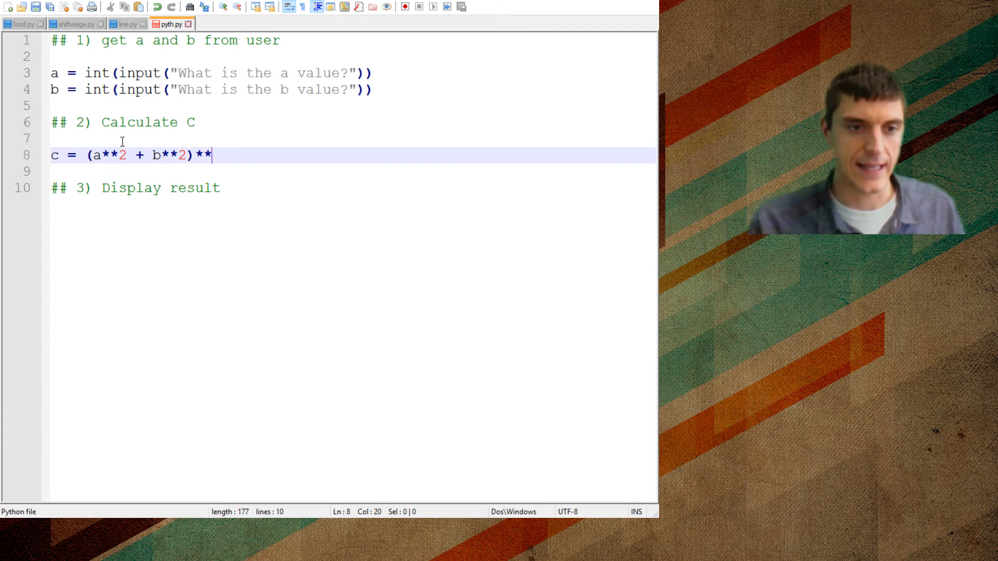
text((.))
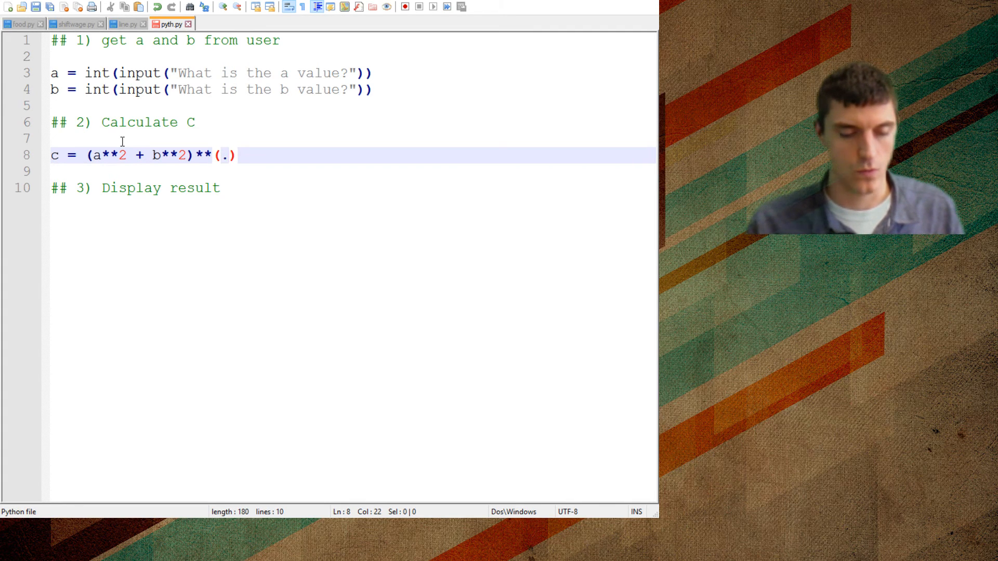
text(1/2)
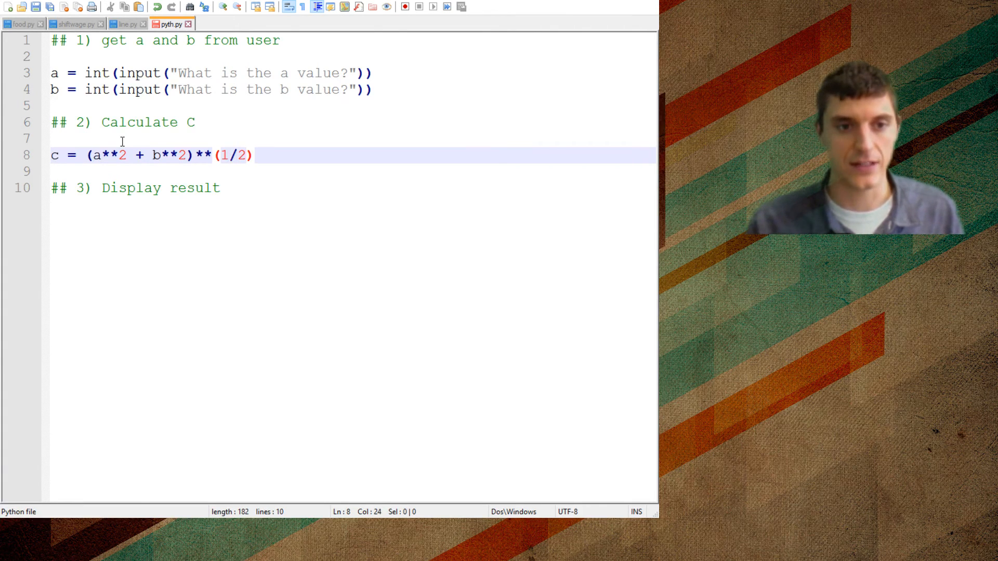
text(.5)
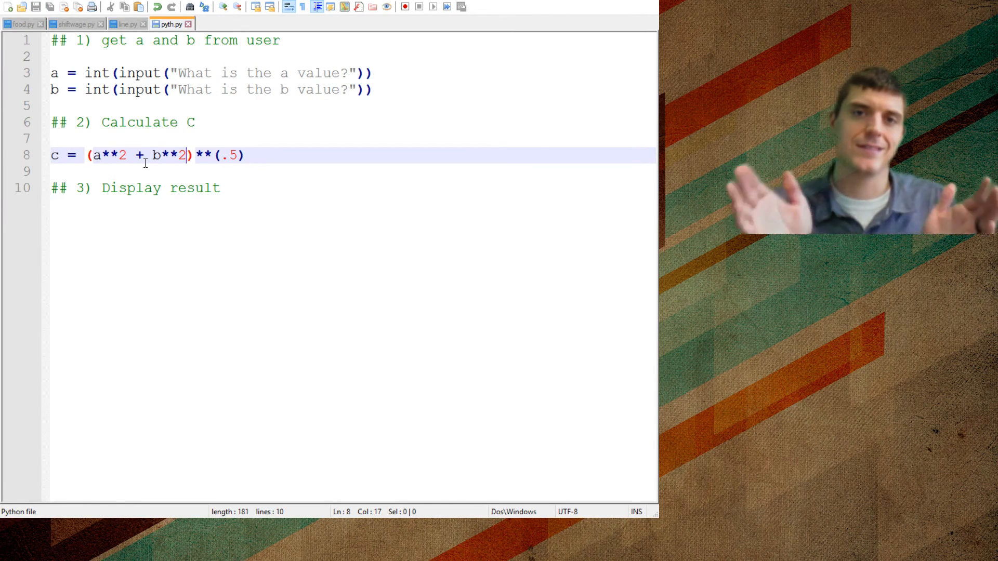
click(221, 189)
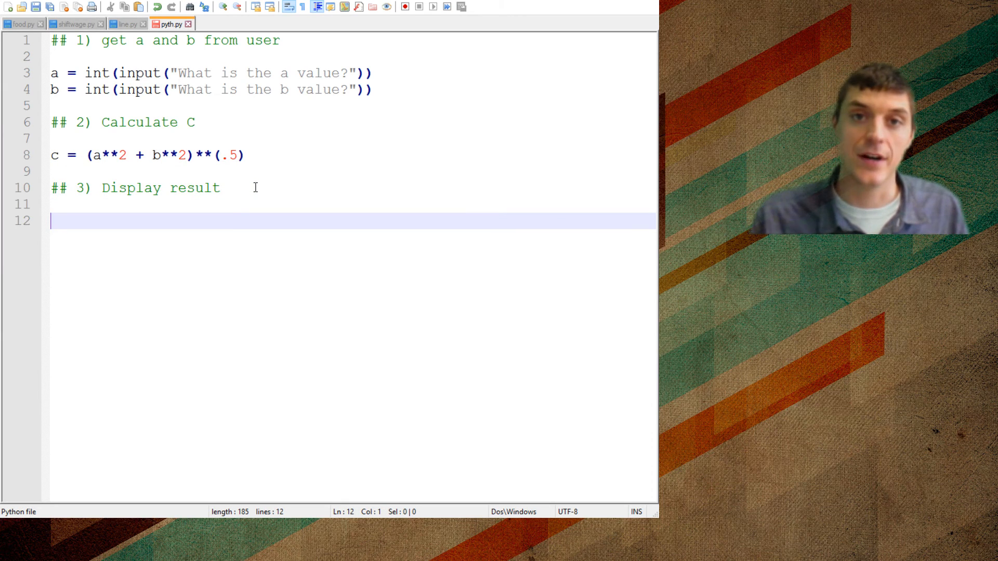
Step: Write print("So A: {} and B: {} so then C: {}" as the result sentence
text(print)
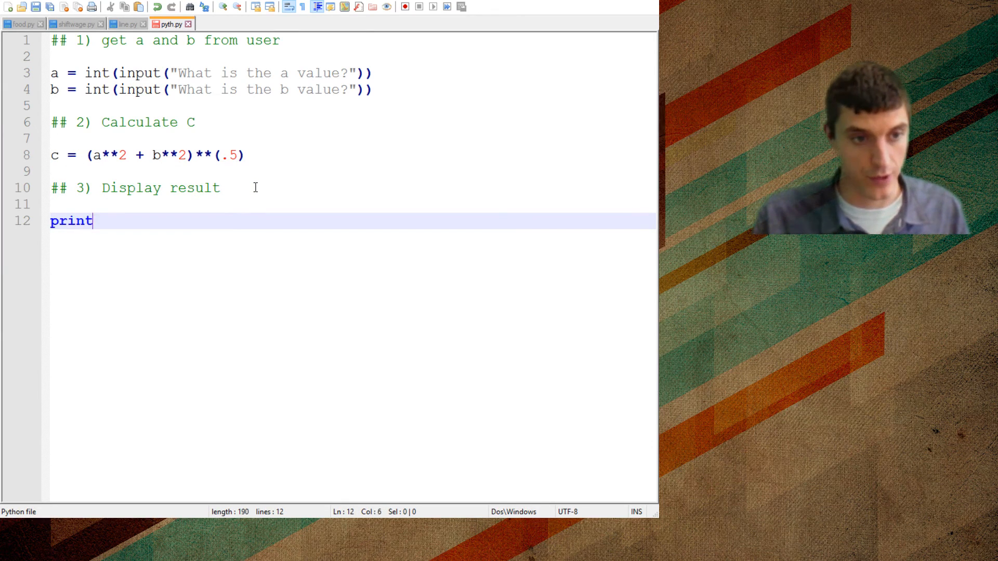
text(("So)
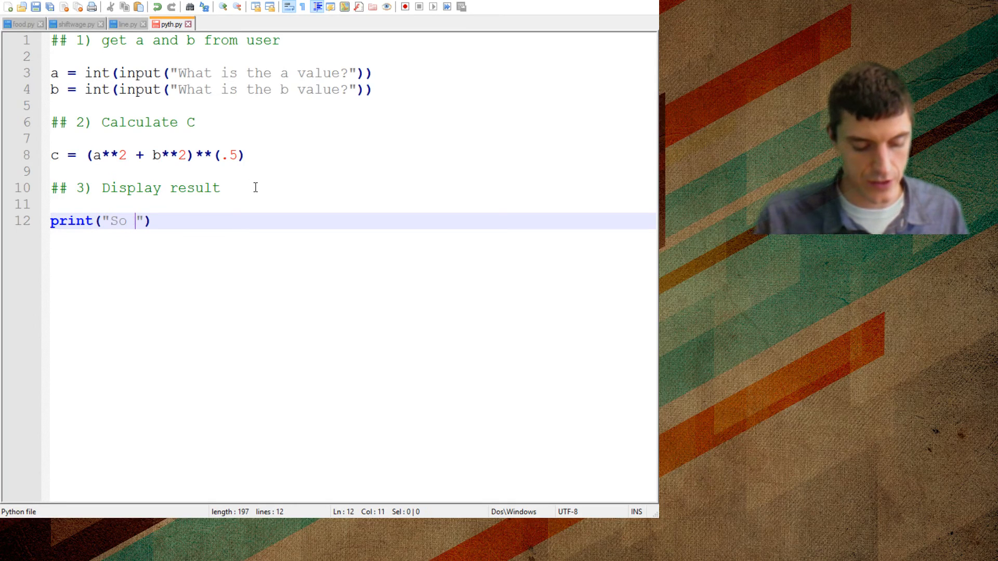
text(A:)
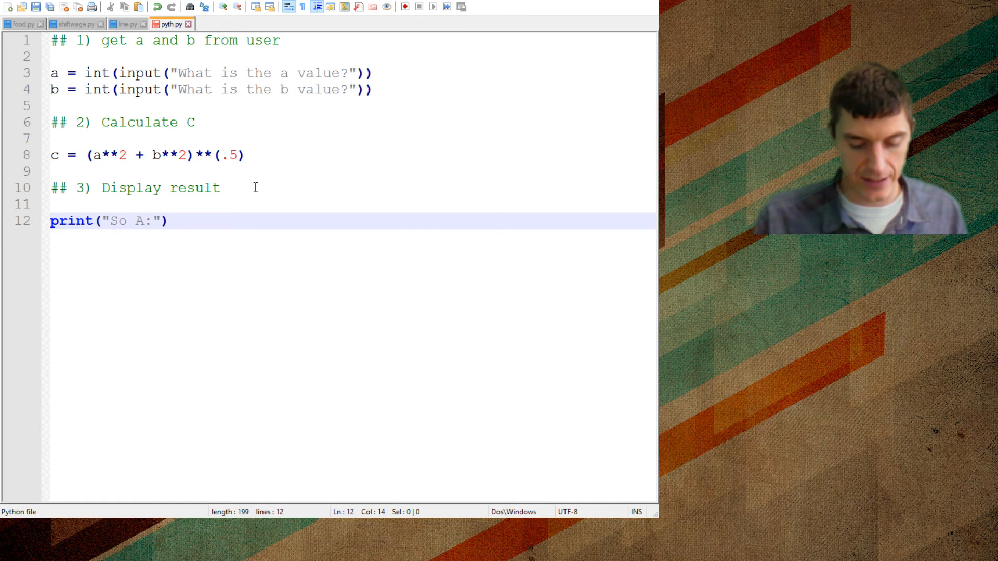
text({} and B: {)
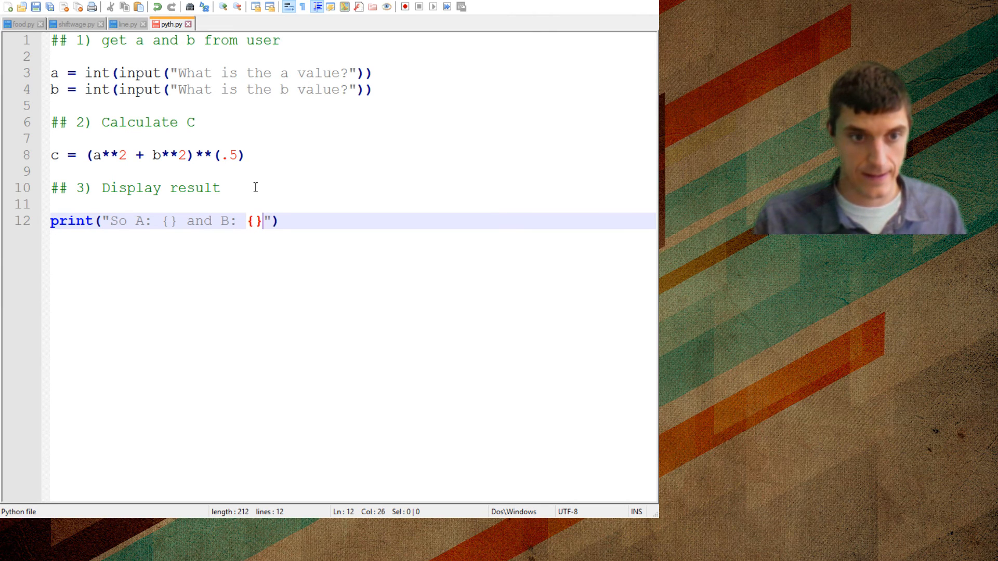
text(so)
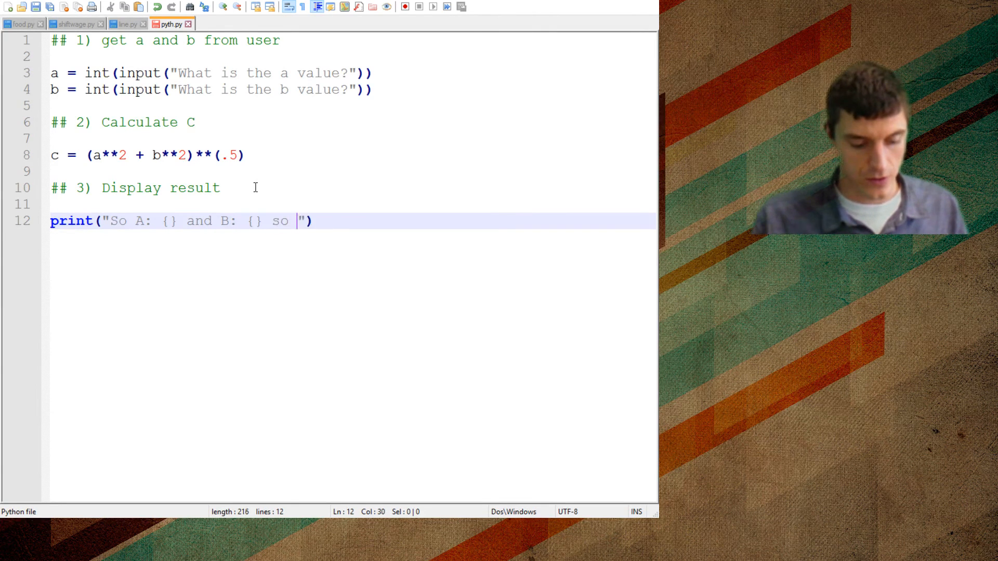
text(then)
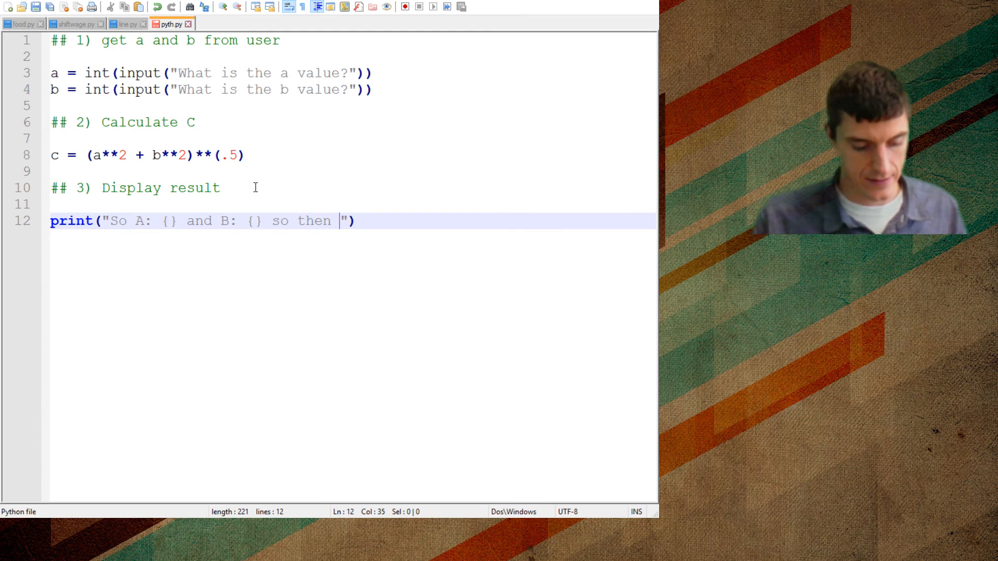
text(C: {})
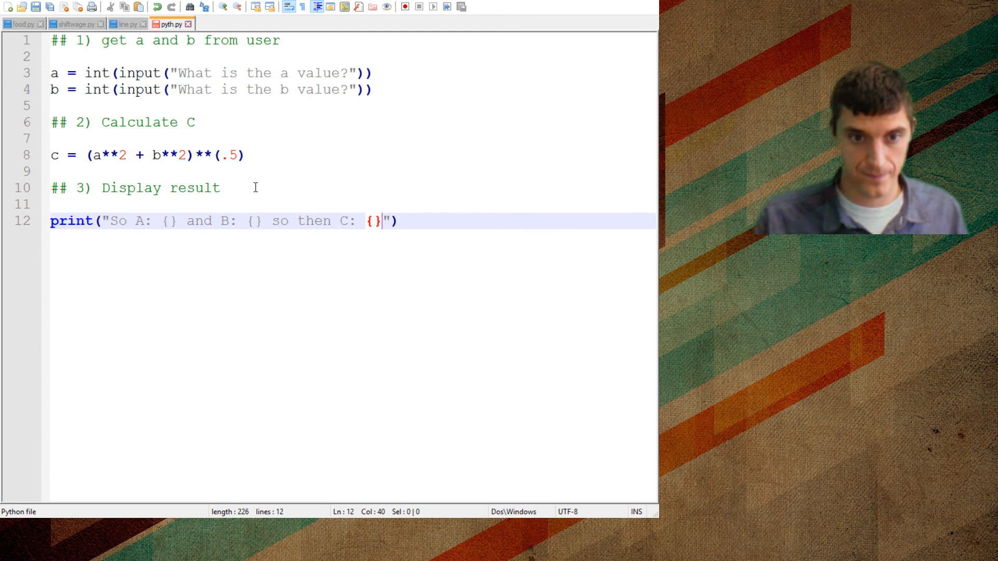
Step: Finish it with .format(a,b,c)) to fill in the three values
text(.form)
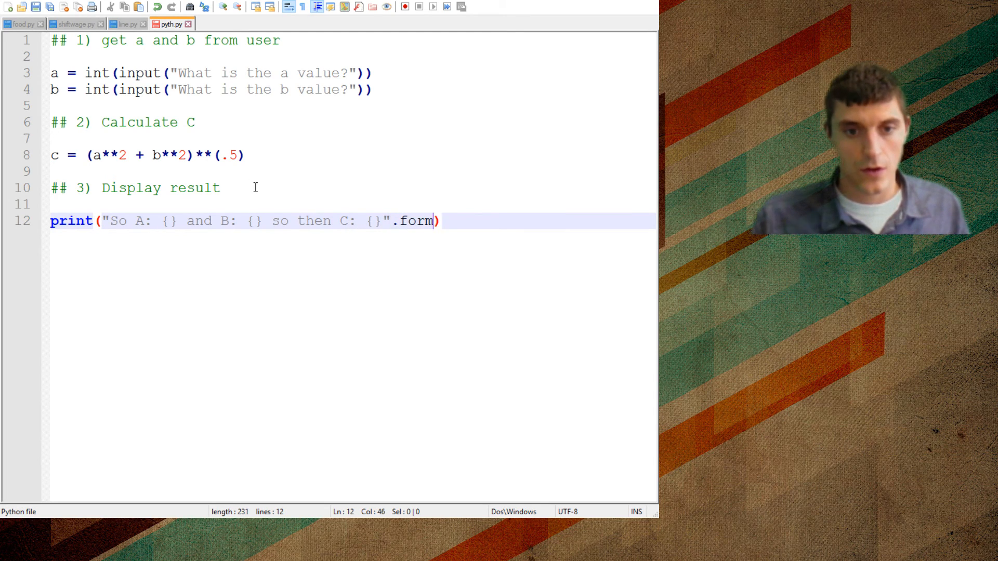
text(at()
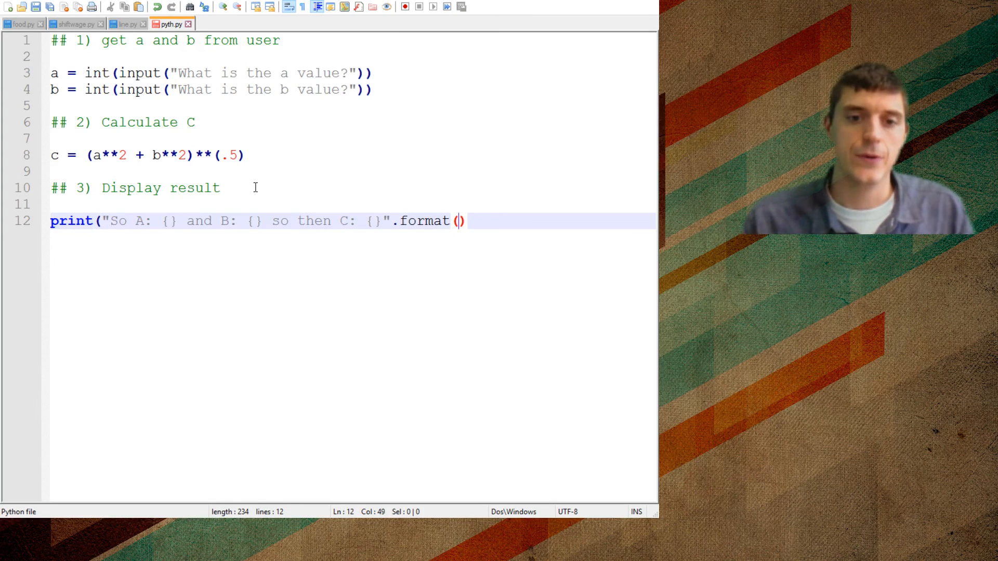
text(a,)
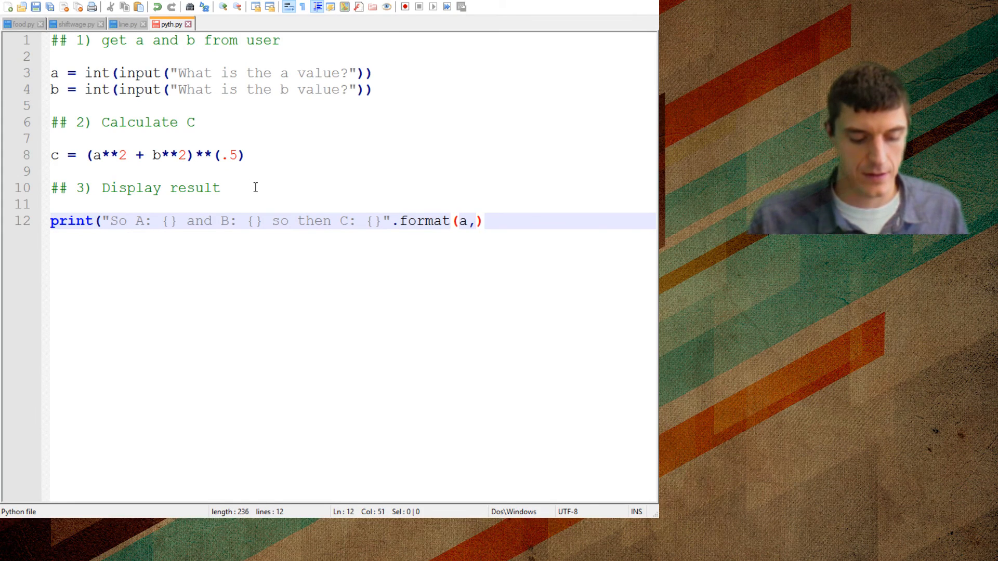
text(b,c)
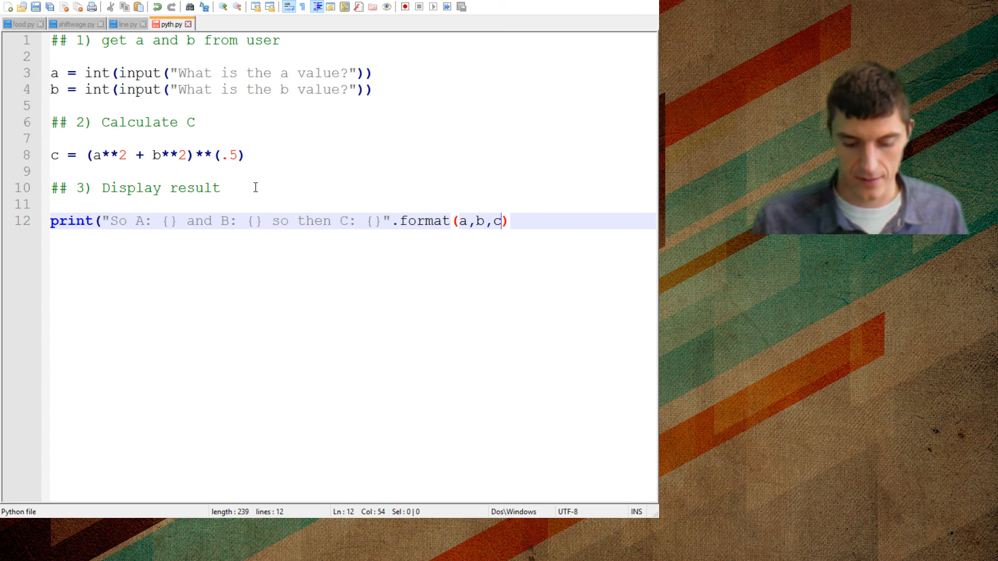
text())
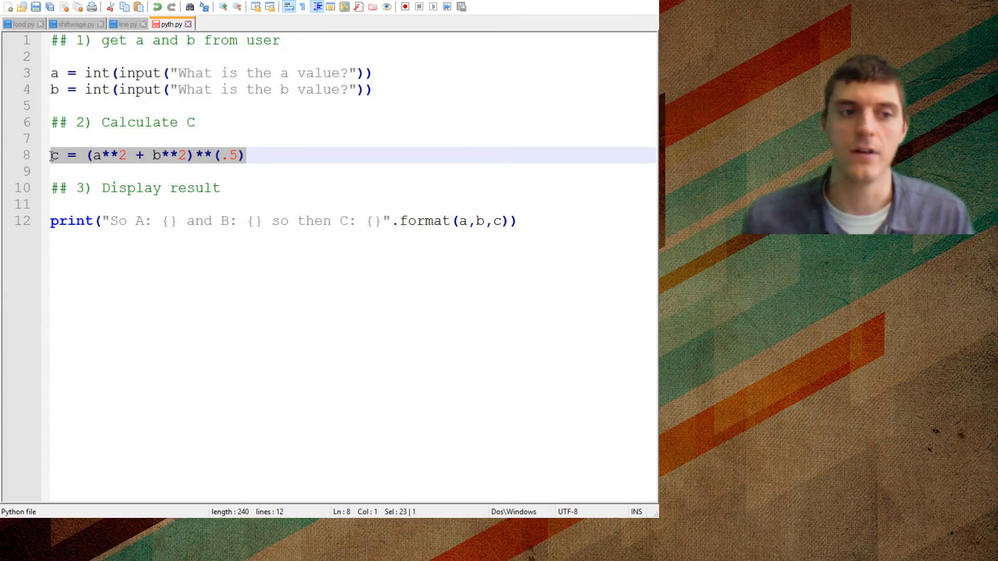
Step: Run pyth.py with inputs 3 and 4 so the console prints C: 5.0
click(221, 188)
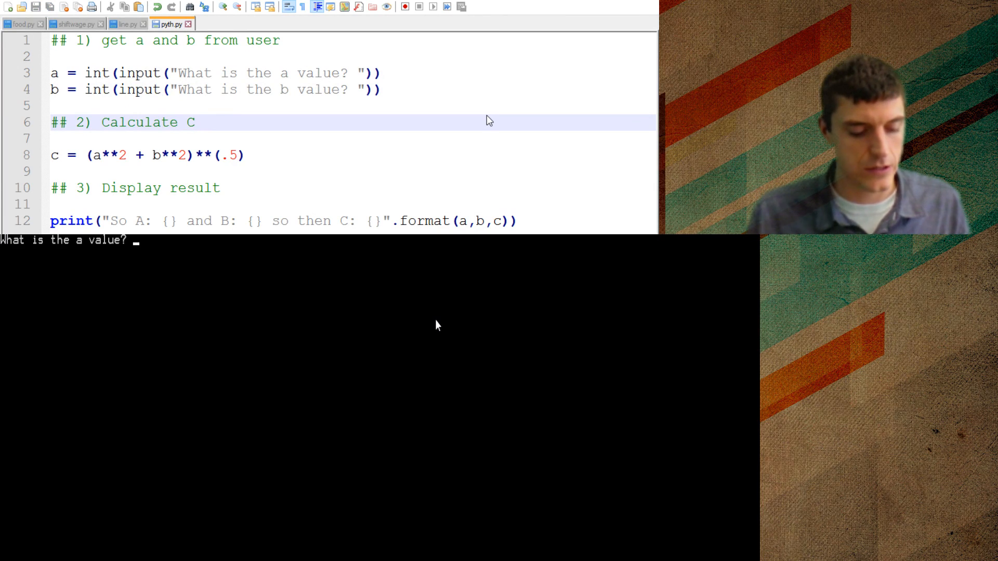
text(3)
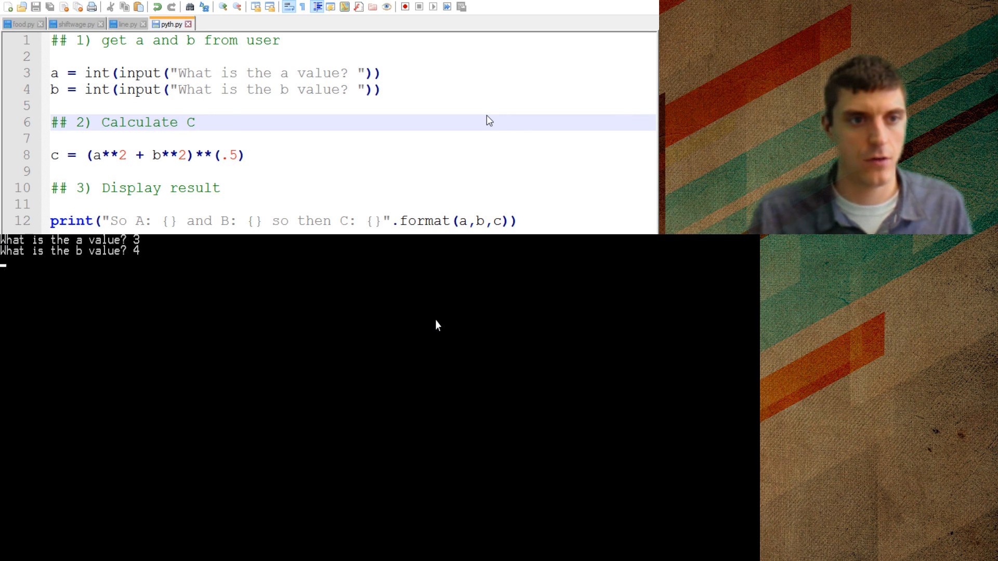
key(Return)
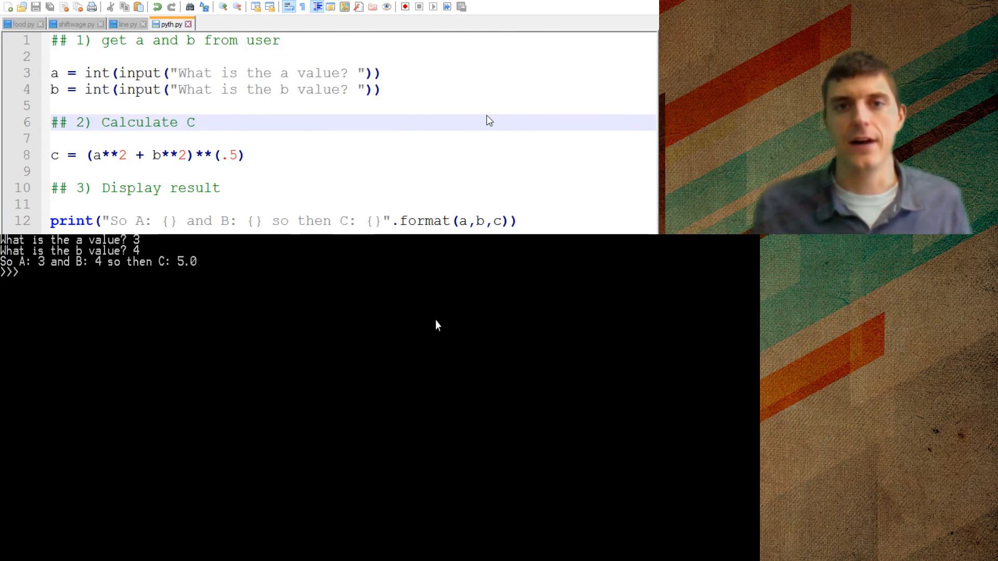